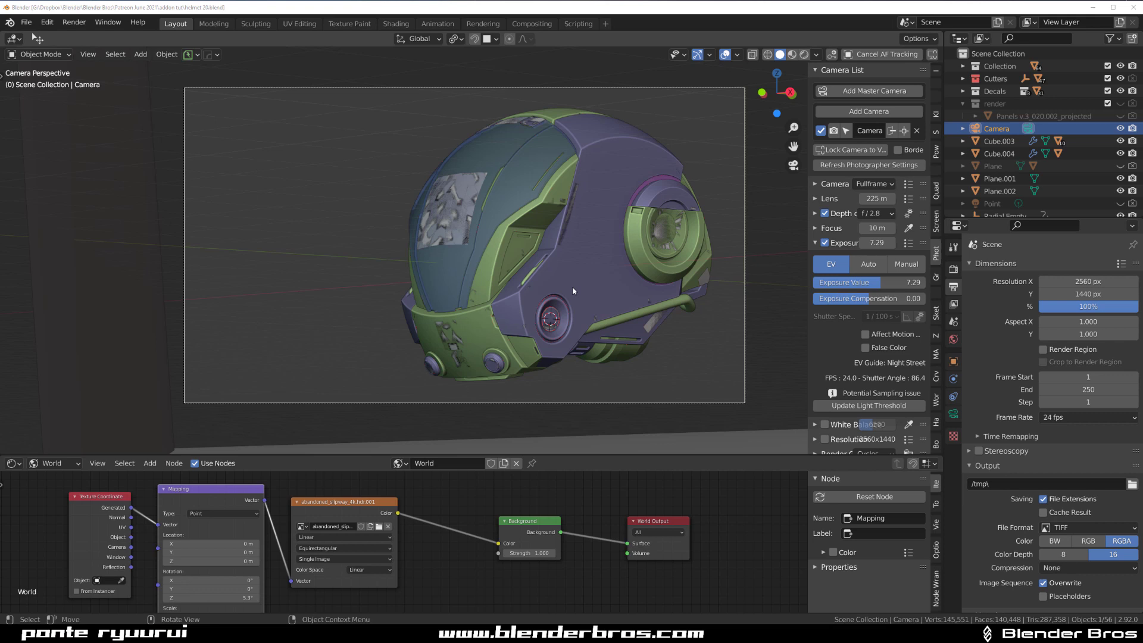
pyautogui.moveTo(572, 317)
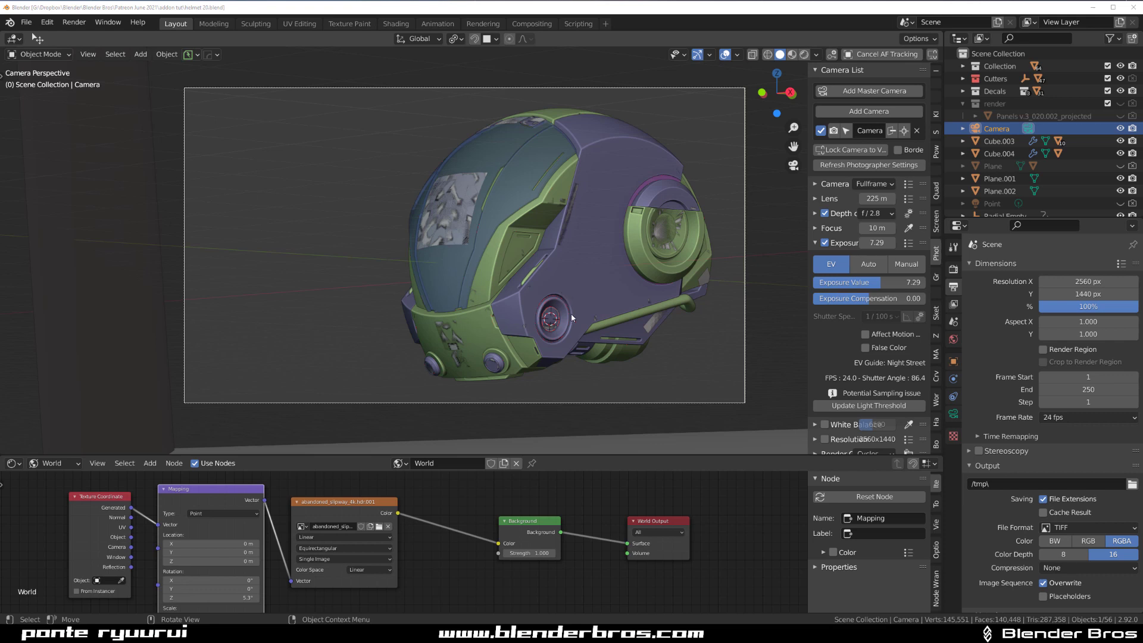
pyautogui.moveTo(603, 292)
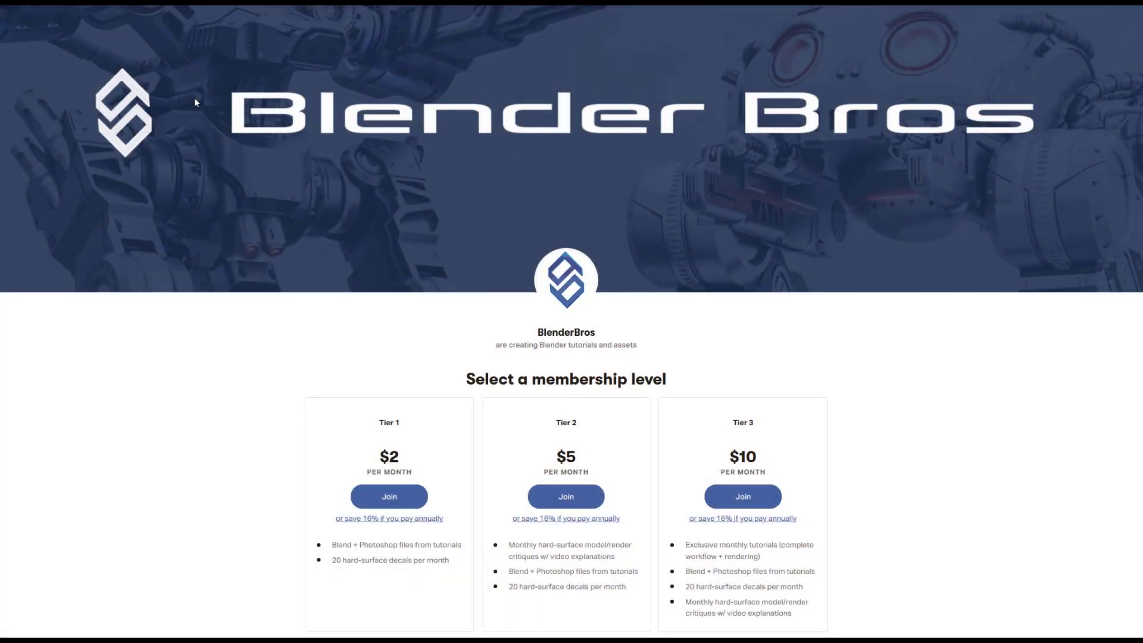
# Scroll down the Blender Bros Patreon page through the $2, $5 and $10 monthly tiers
pyautogui.scroll(-3)
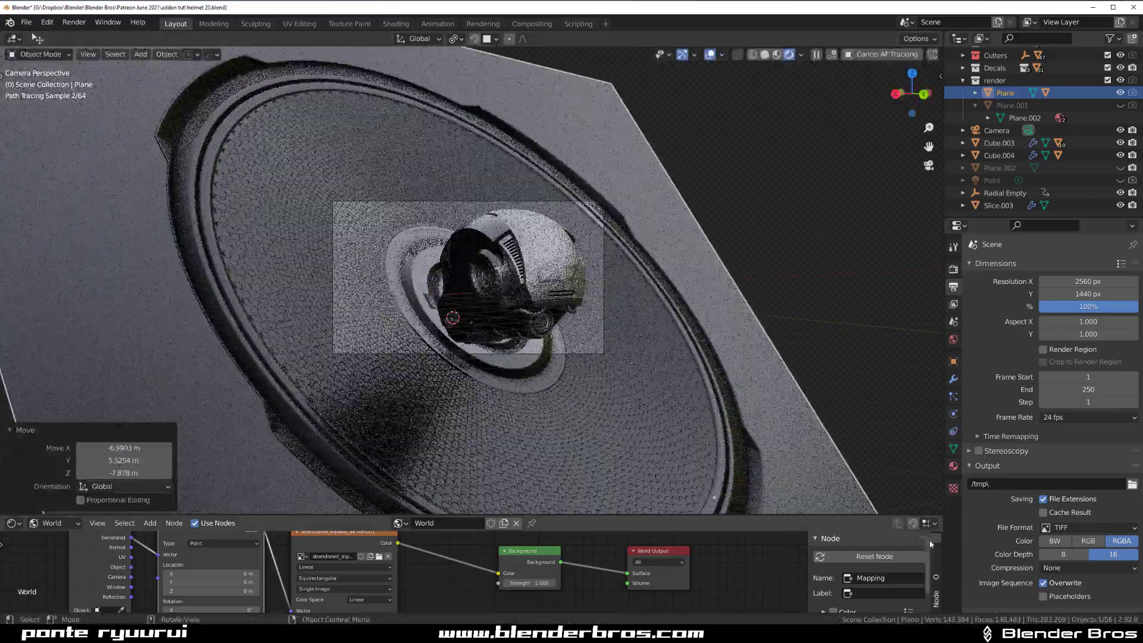
# Frame the helmet in the camera view so Cycles refines the '07' marking close-up
pyautogui.press('s')
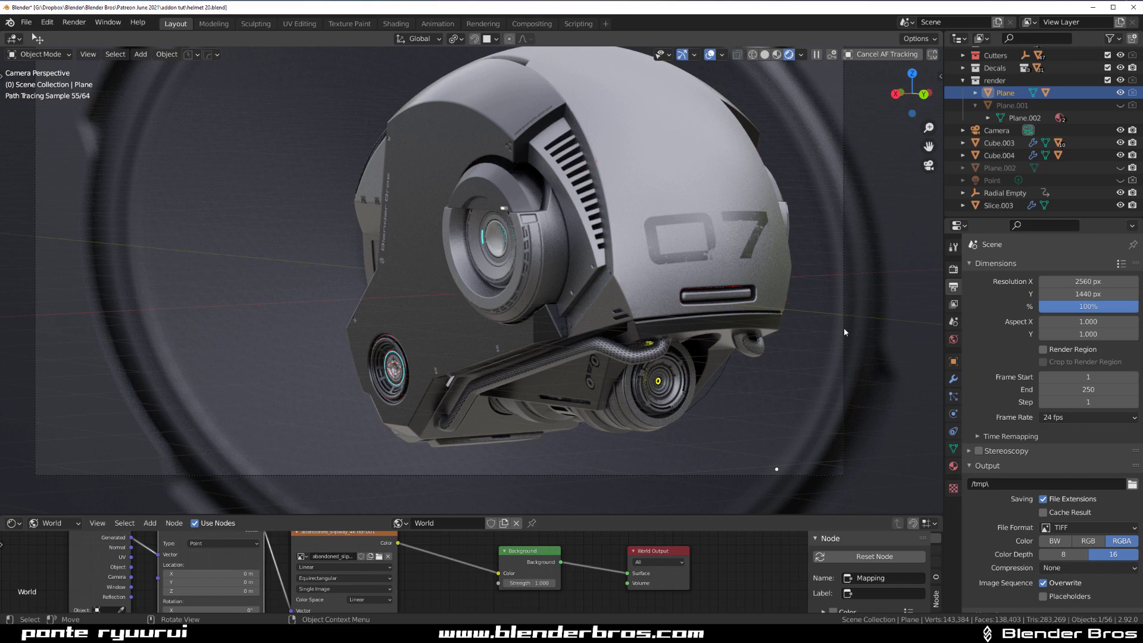
# Select the Camera to set its depth-of-field focus distance to 34 m on the helmet
pyautogui.click(997, 130)
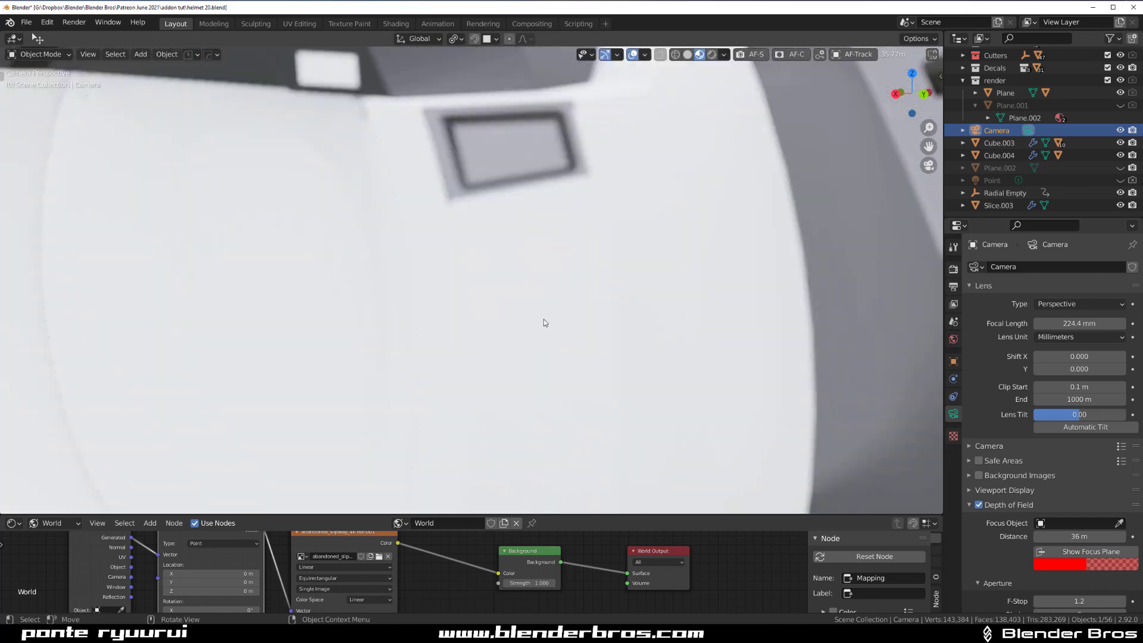
pyautogui.moveTo(609, 287)
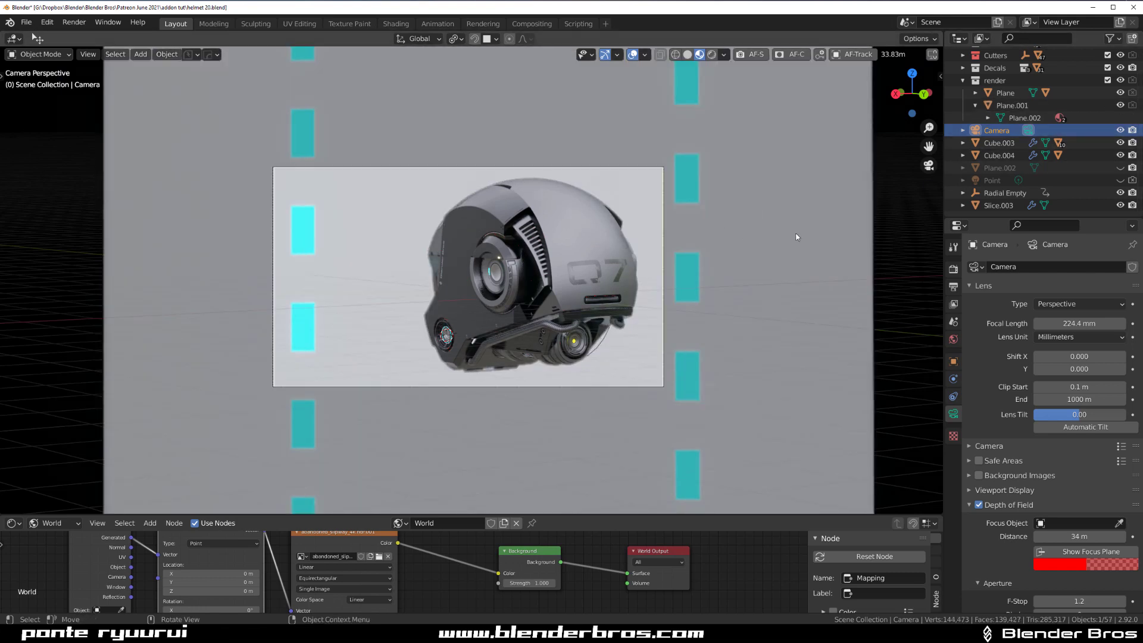
# Turn Plane.001 into a diagonal strip: X scale about 3.1, rotated -21° on Z
pyautogui.click(1012, 105)
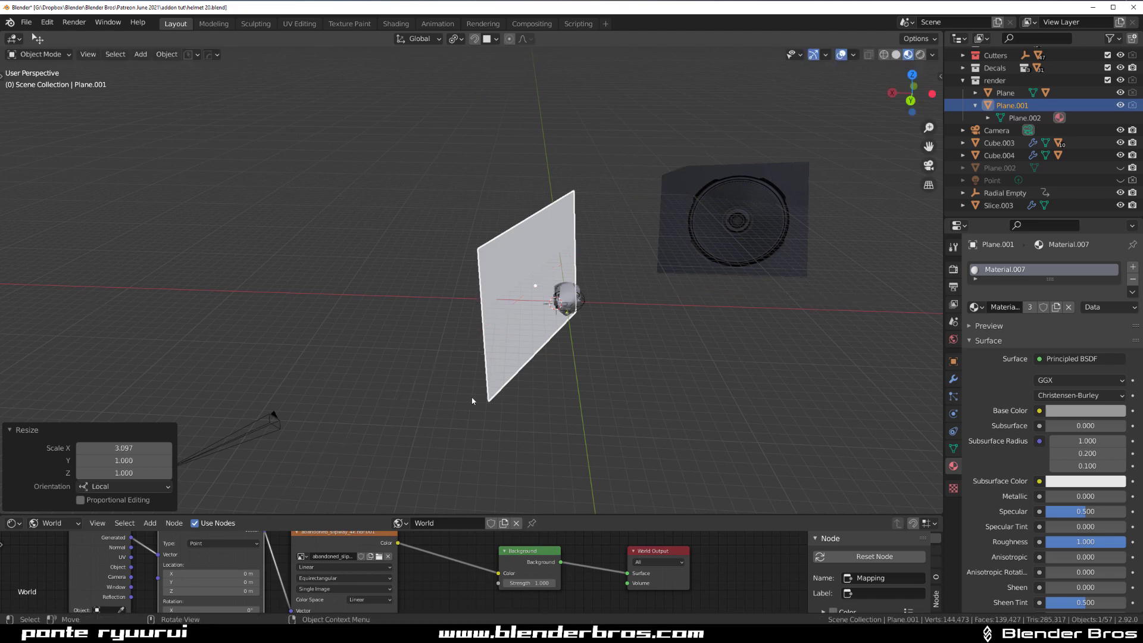
pyautogui.click(997, 130)
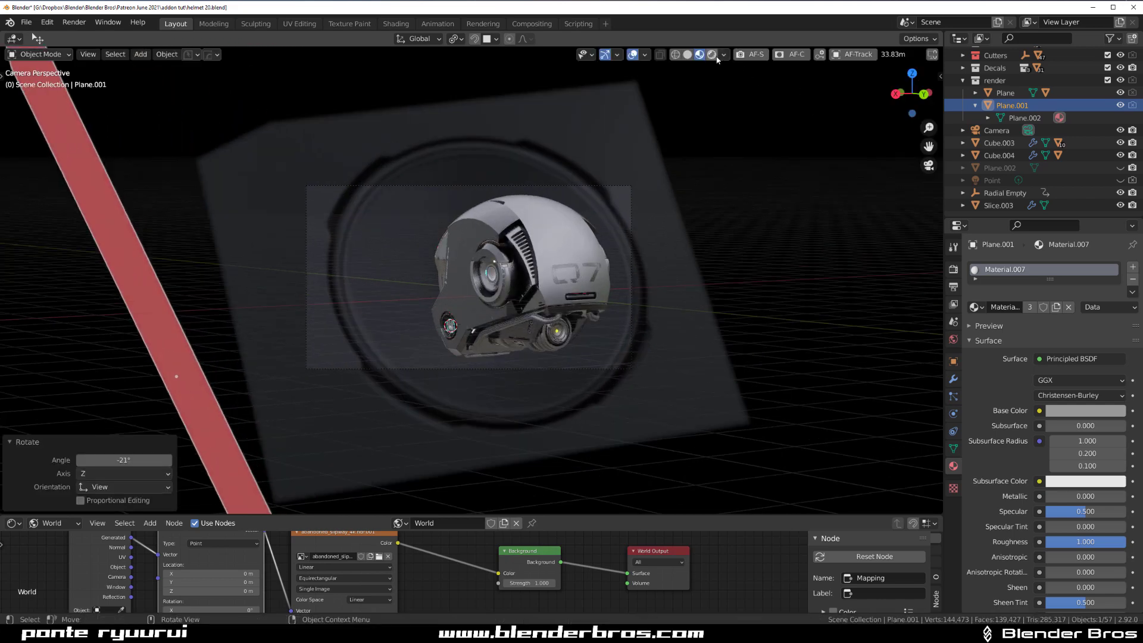
# In Rendered view give the backdrop Plane a black material, Metallic 1, Roughness 0.188
pyautogui.click(703, 54)
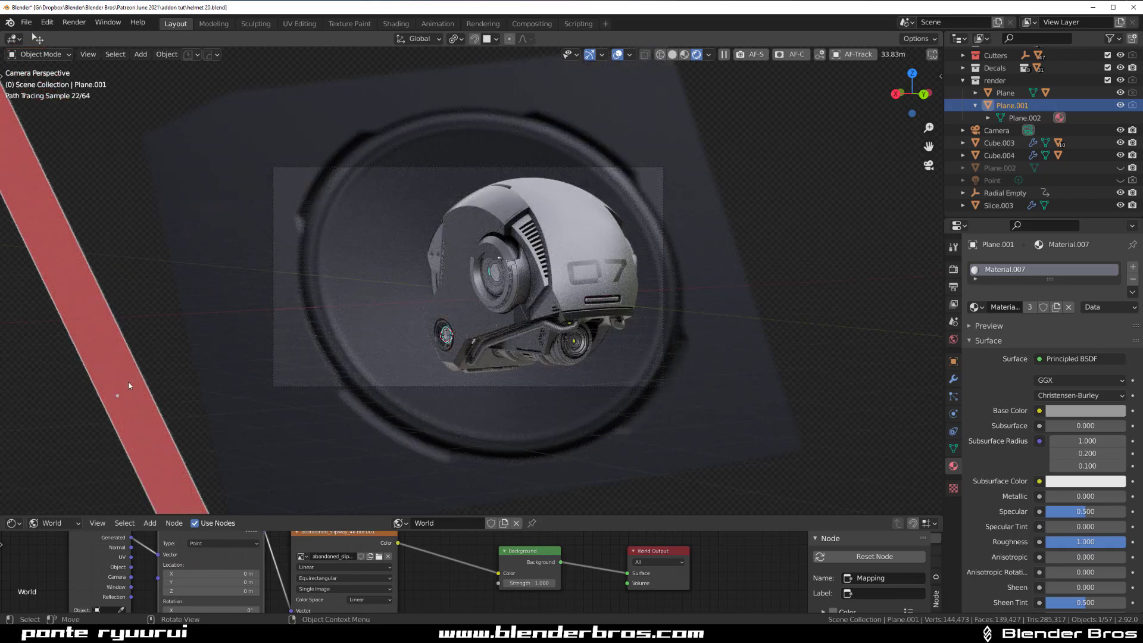
pyautogui.moveTo(127, 386); pyautogui.dragTo(241, 414)
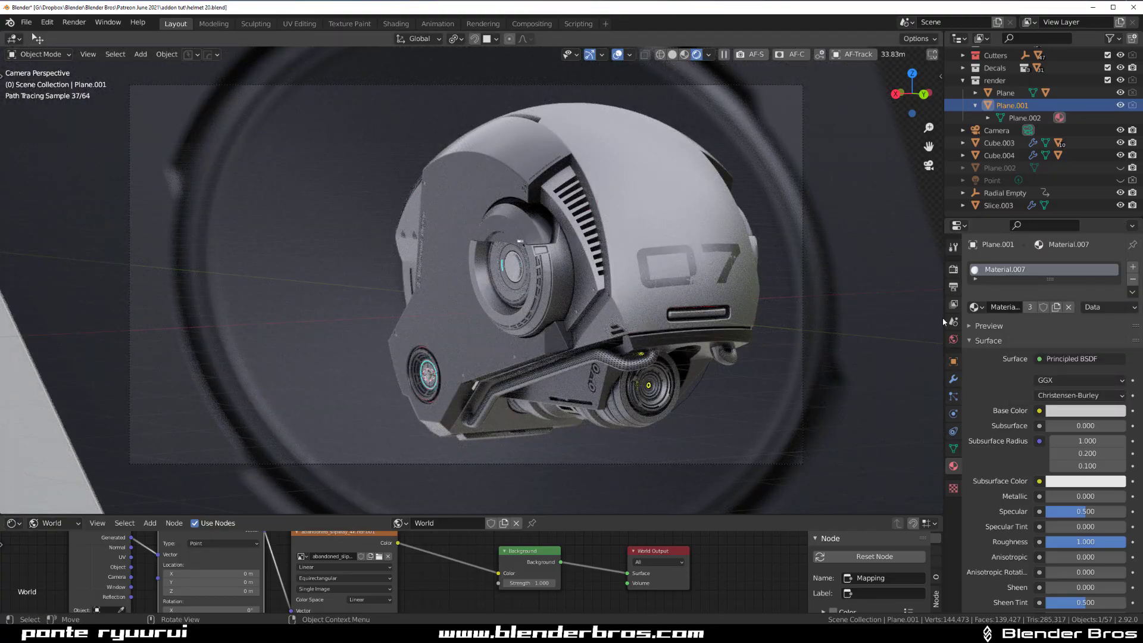
pyautogui.click(1087, 411)
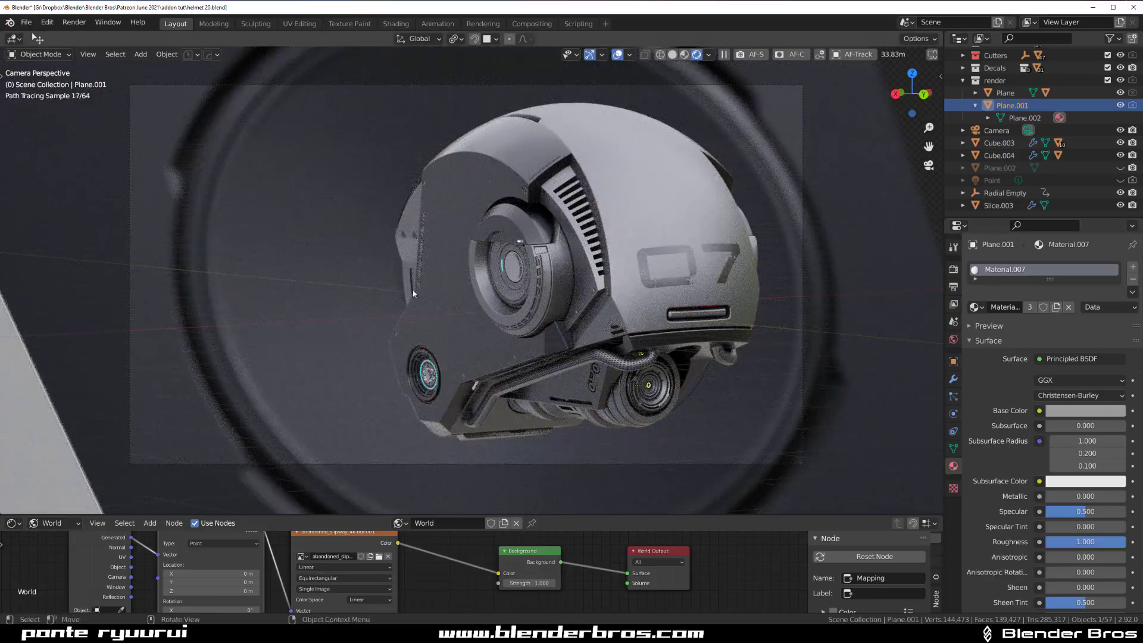
pyautogui.click(1086, 411)
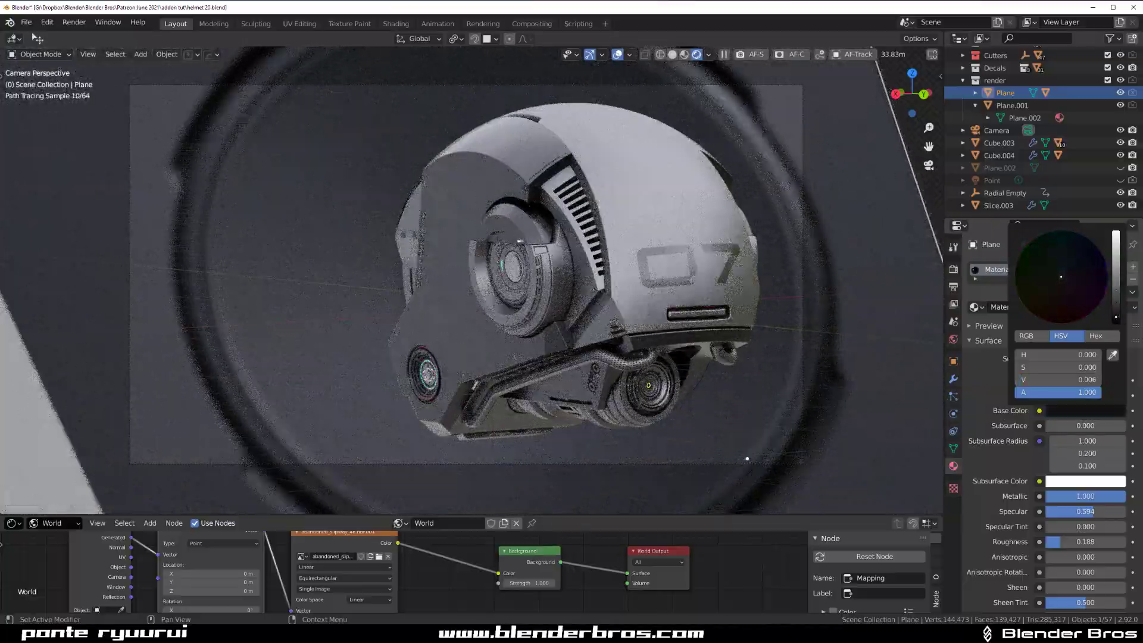
# Tint the panel decal dark blue, then make Slice.002 glow red at emission strength 9.1
pyautogui.click(1070, 257)
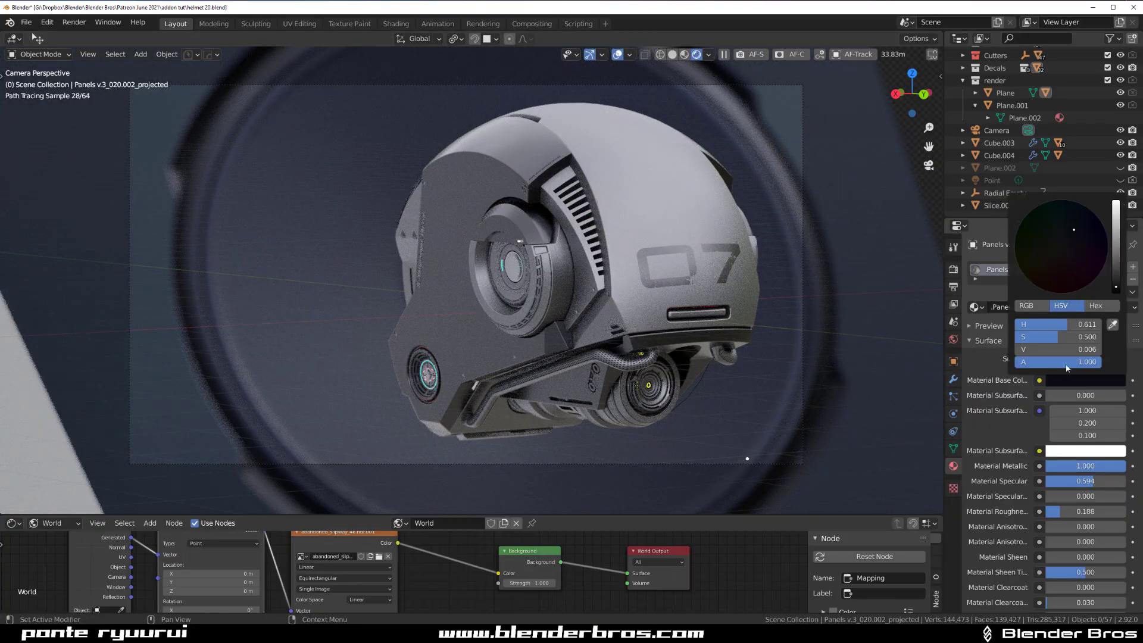
pyautogui.moveTo(1086, 337); pyautogui.dragTo(1058, 337)
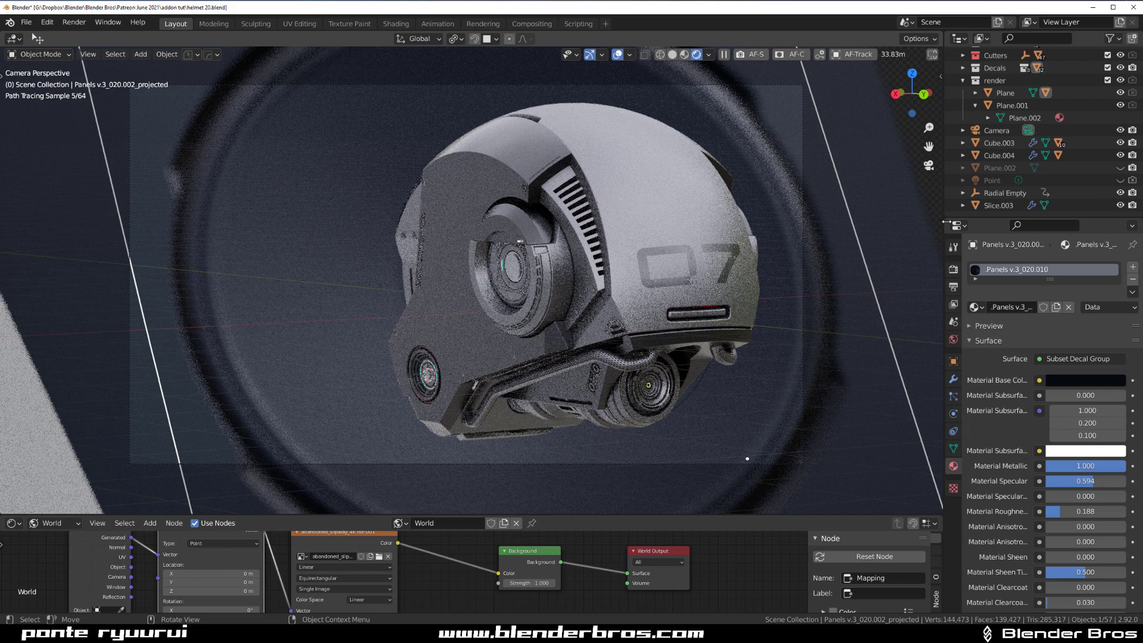
pyautogui.click(1005, 93)
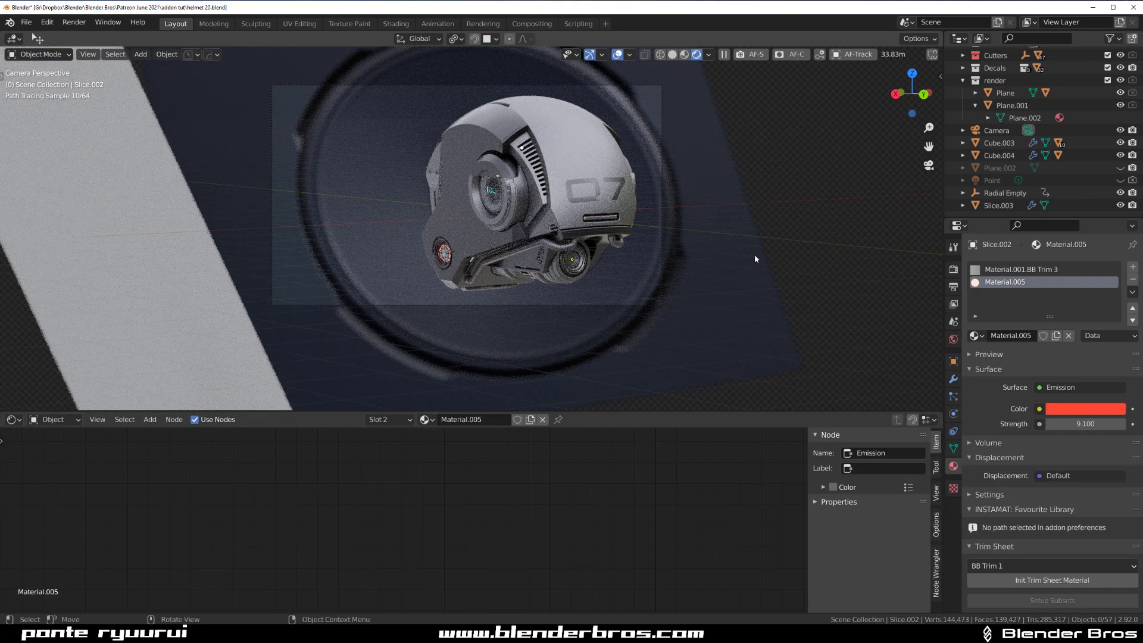
# Scale the backdrop Plane to 1.015 and nudge it a few centimetres to reframe the helmet
pyautogui.click(1005, 93)
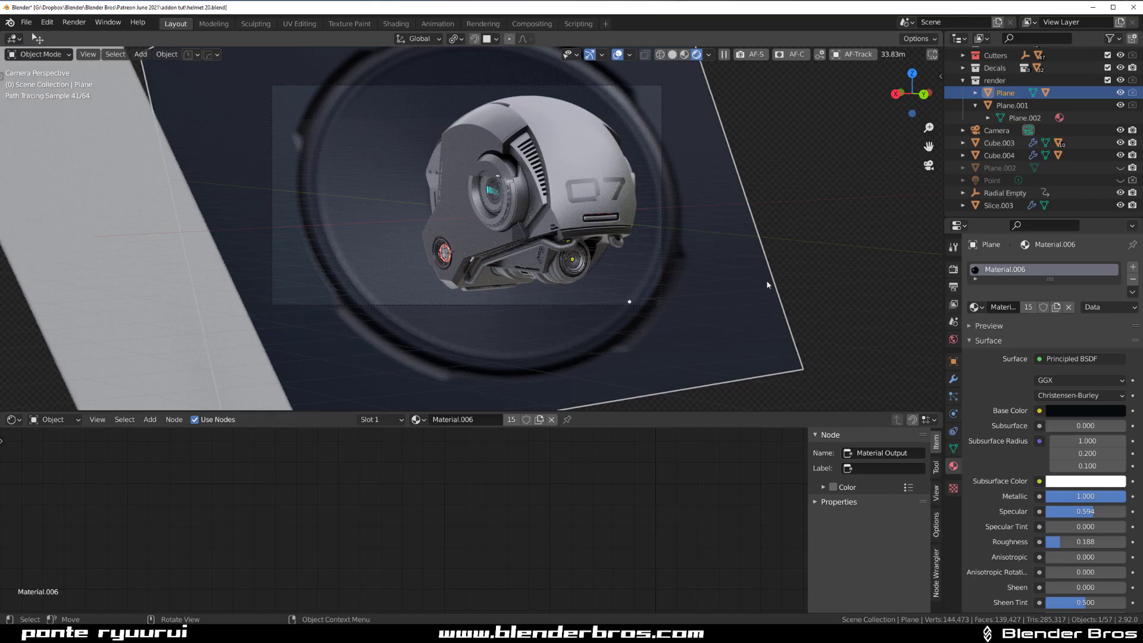
pyautogui.press('r')
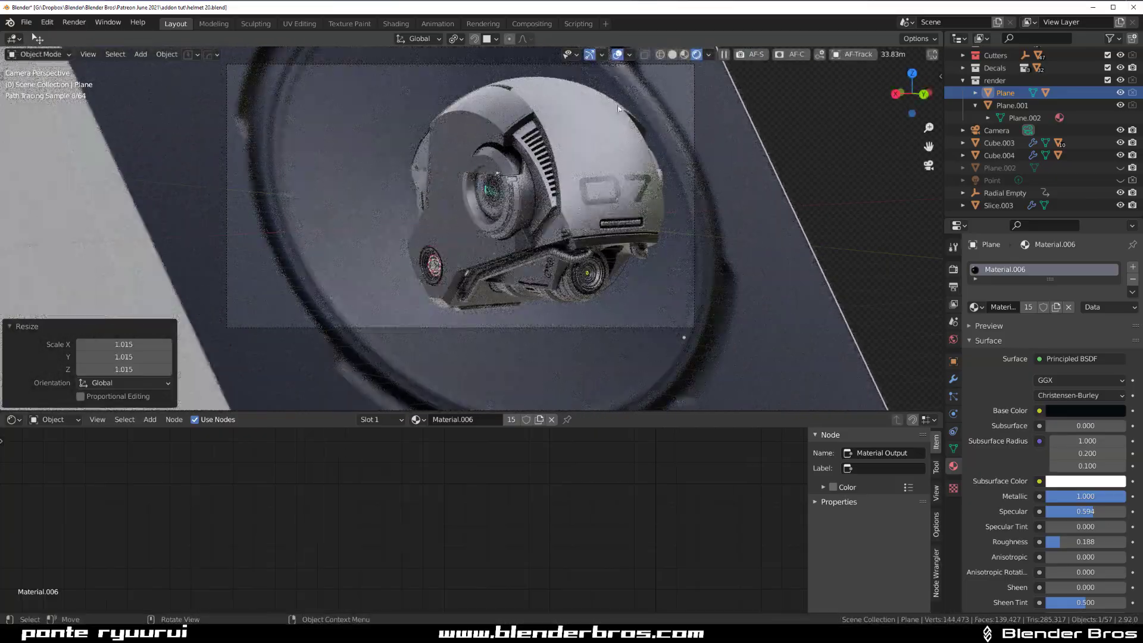
pyautogui.press('g')
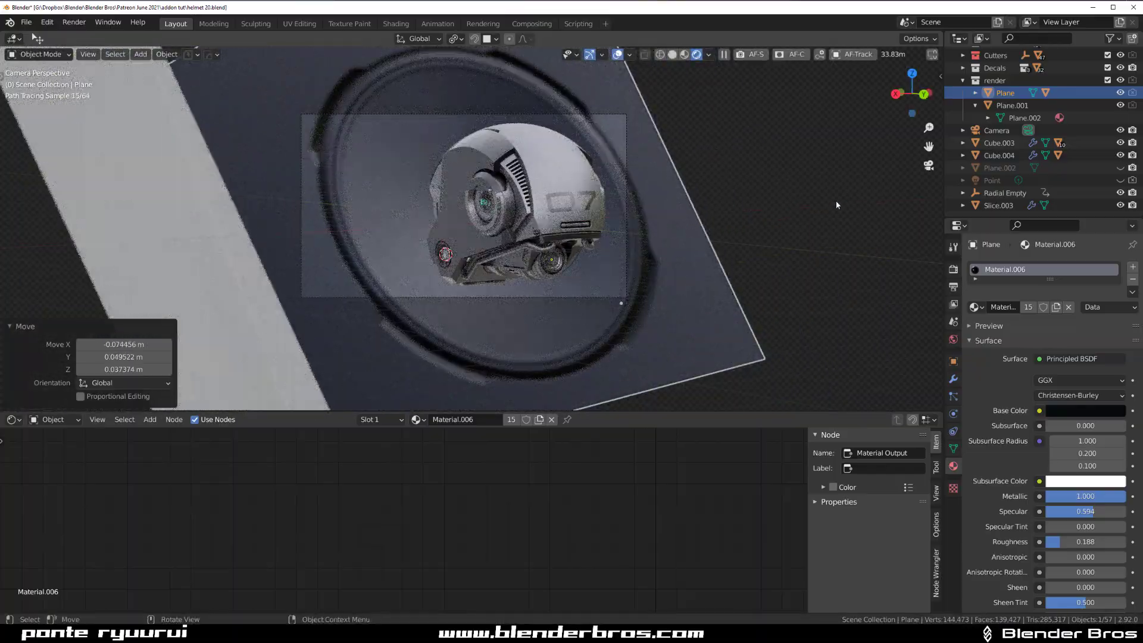
pyautogui.press('s')
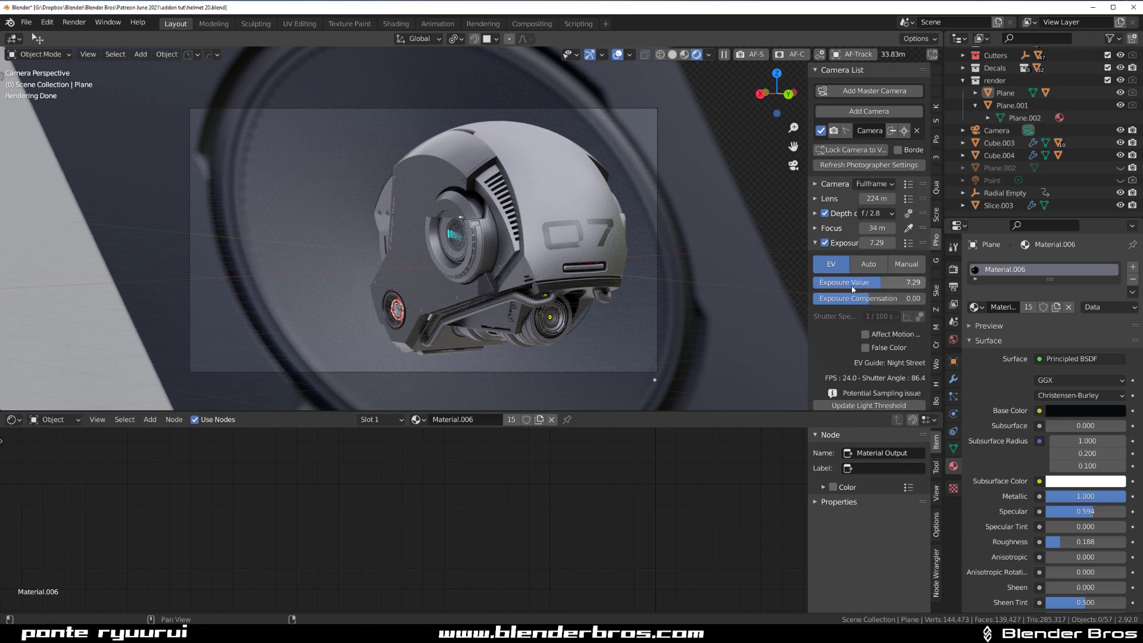
# Lower the Photographer camera Exposure Value from 7.29 to about 7.24
pyautogui.moveTo(912, 283); pyautogui.dragTo(901, 282)
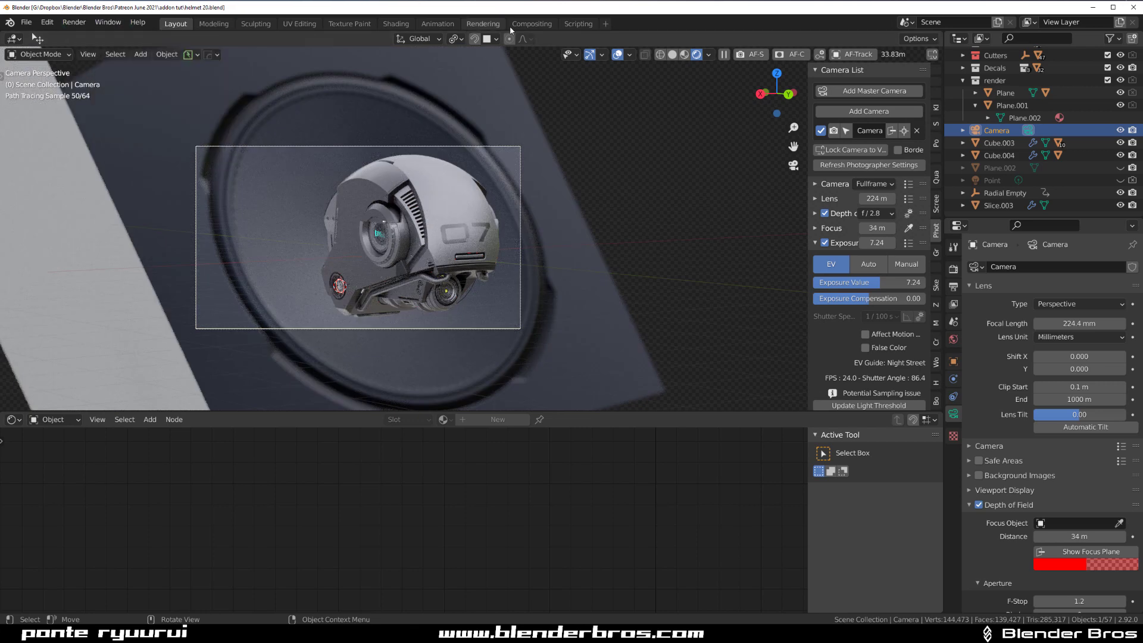
# In Compositing, move the Glare node slightly up and right between Denoise and Composite
pyautogui.click(531, 24)
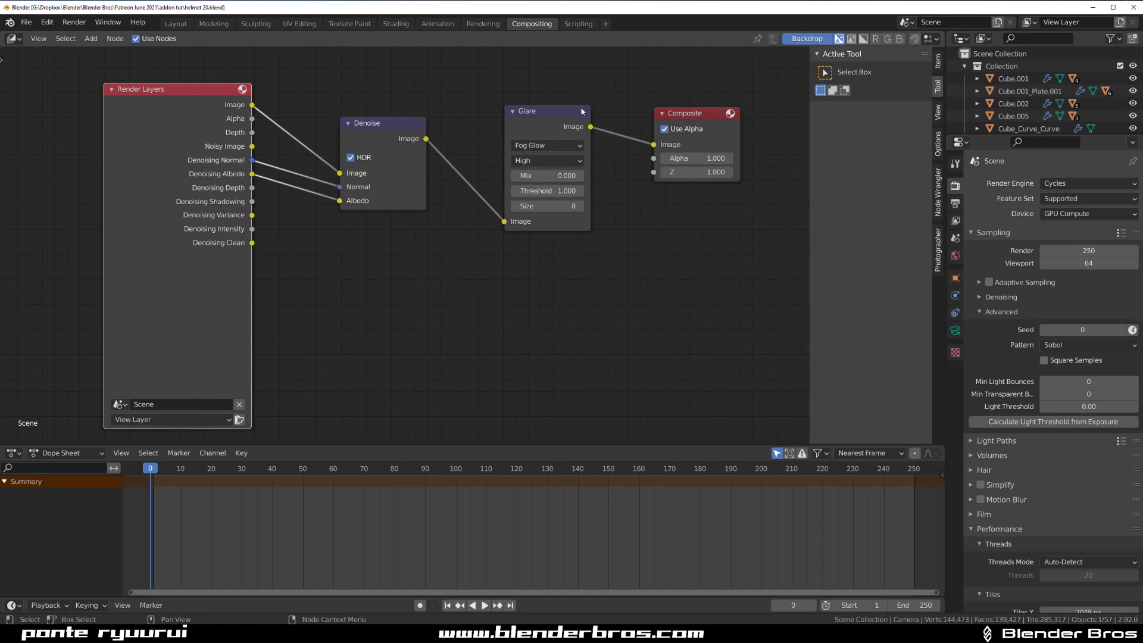
pyautogui.moveTo(581, 111); pyautogui.dragTo(567, 99)
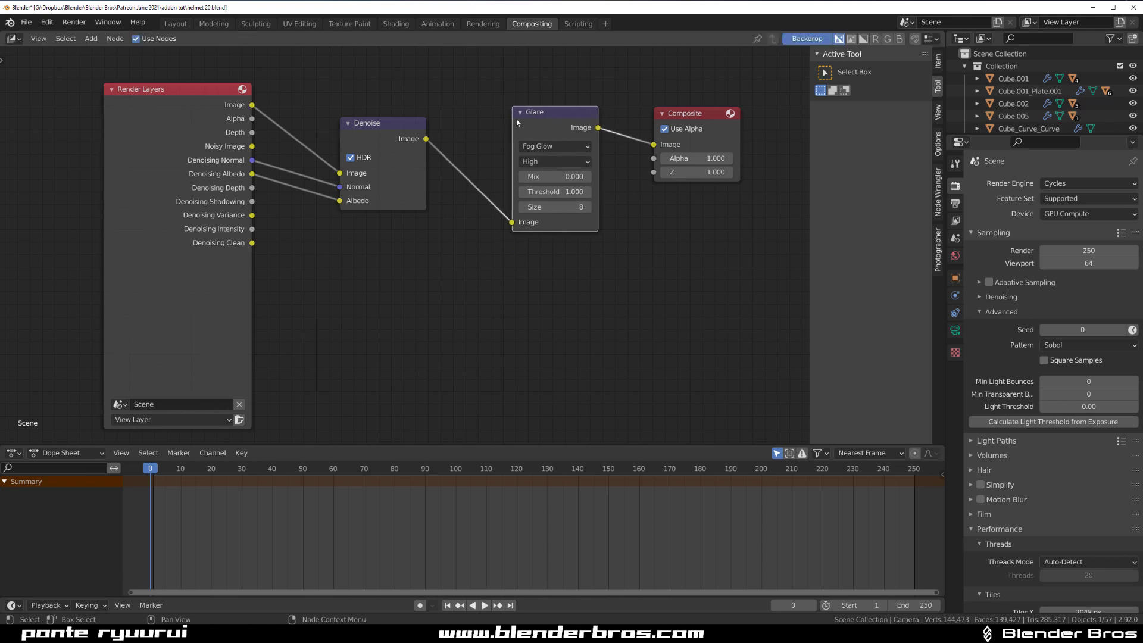
pyautogui.moveTo(534, 112); pyautogui.dragTo(541, 100)
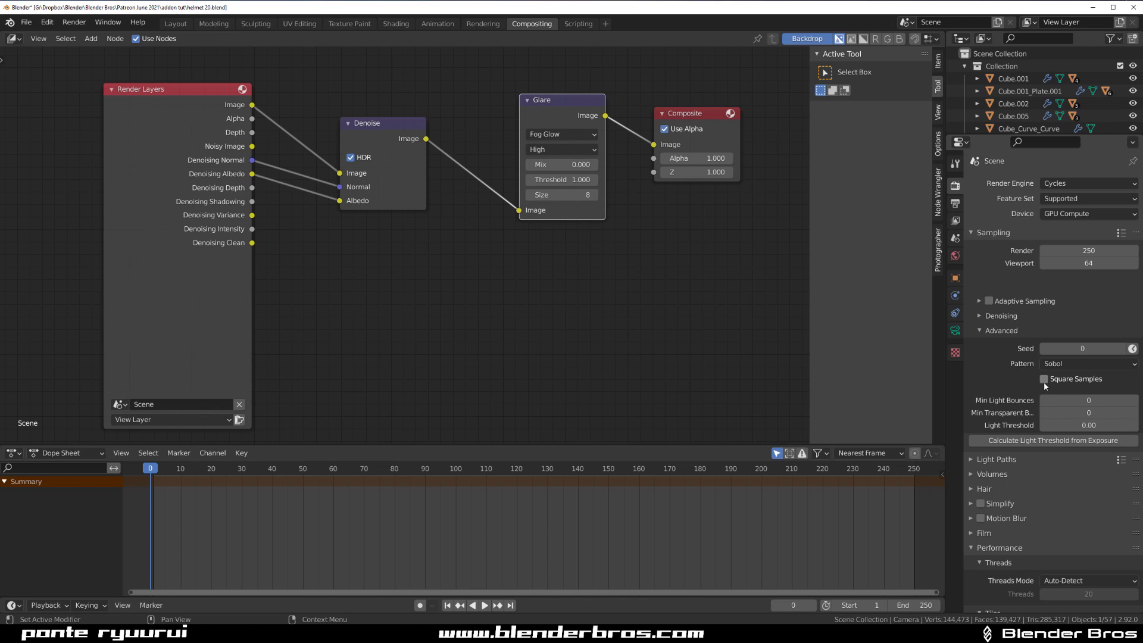
pyautogui.click(954, 204)
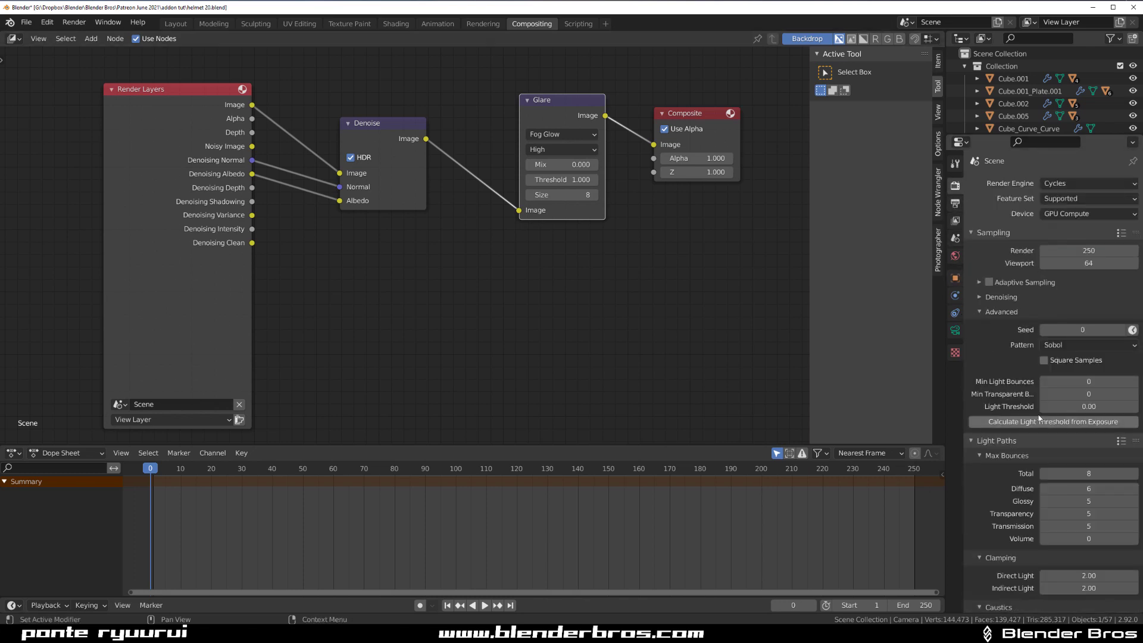
pyautogui.scroll(-3)
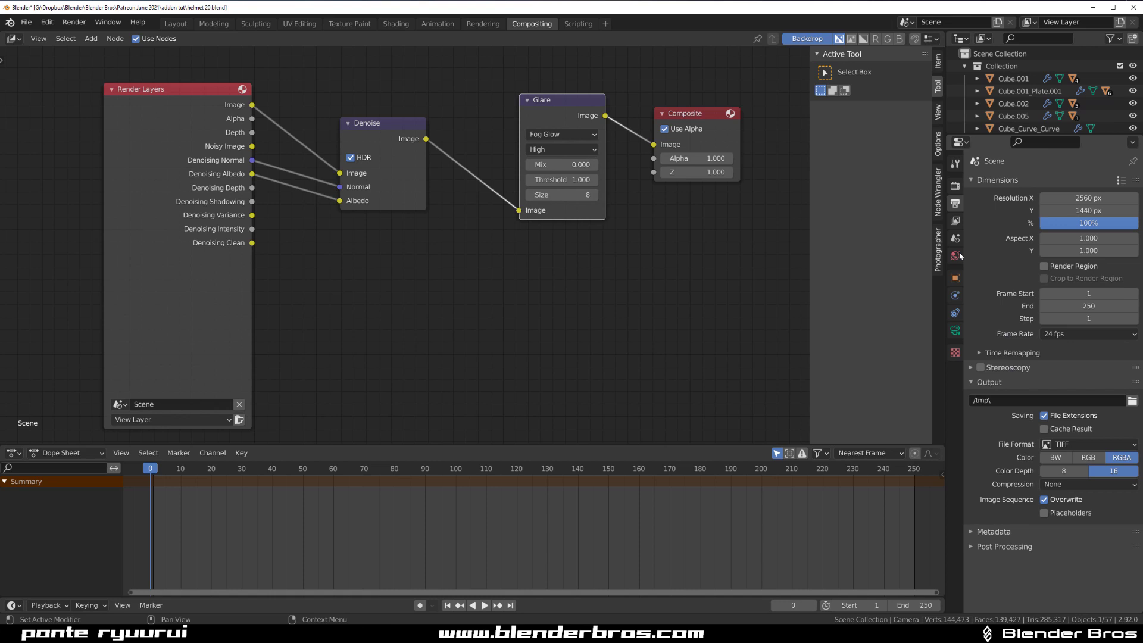
pyautogui.click(954, 238)
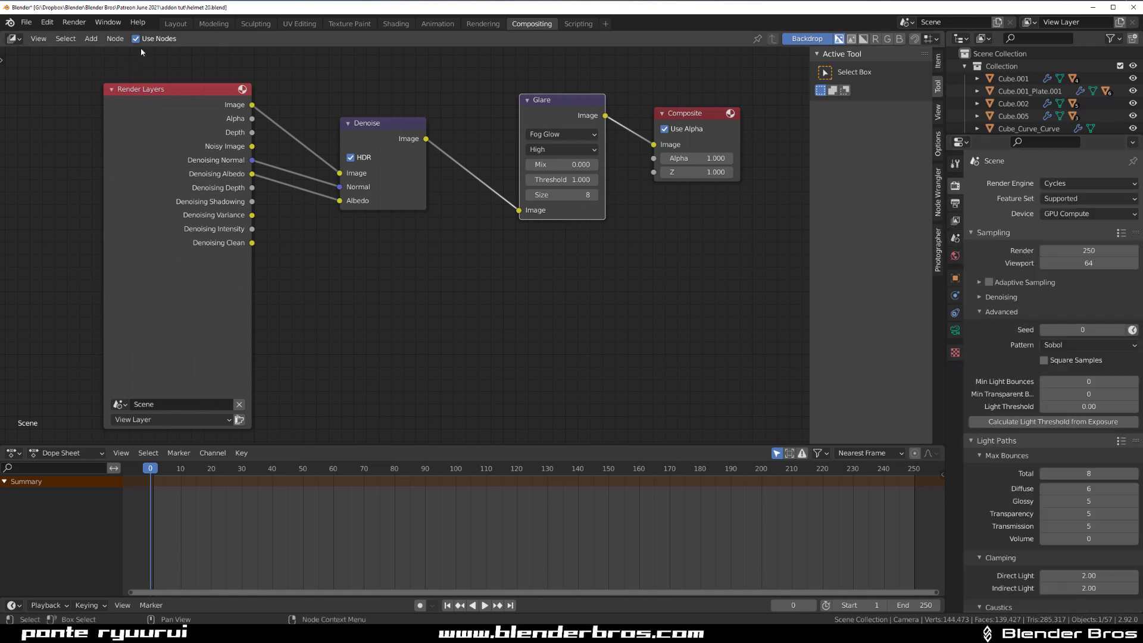
pyautogui.click(954, 203)
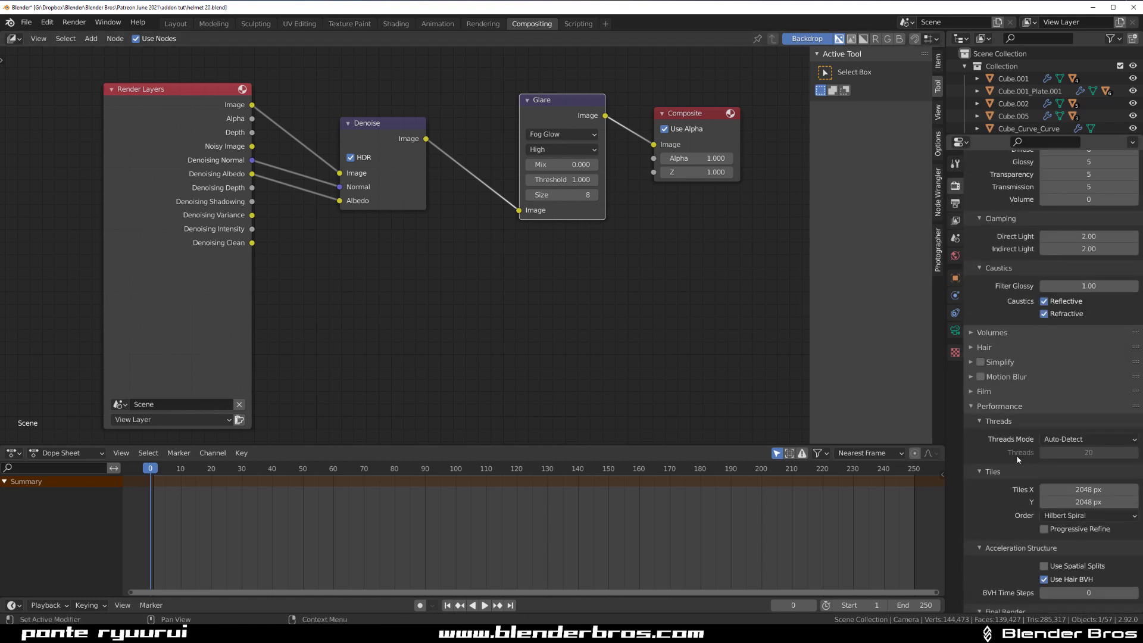
pyautogui.scroll(-3)
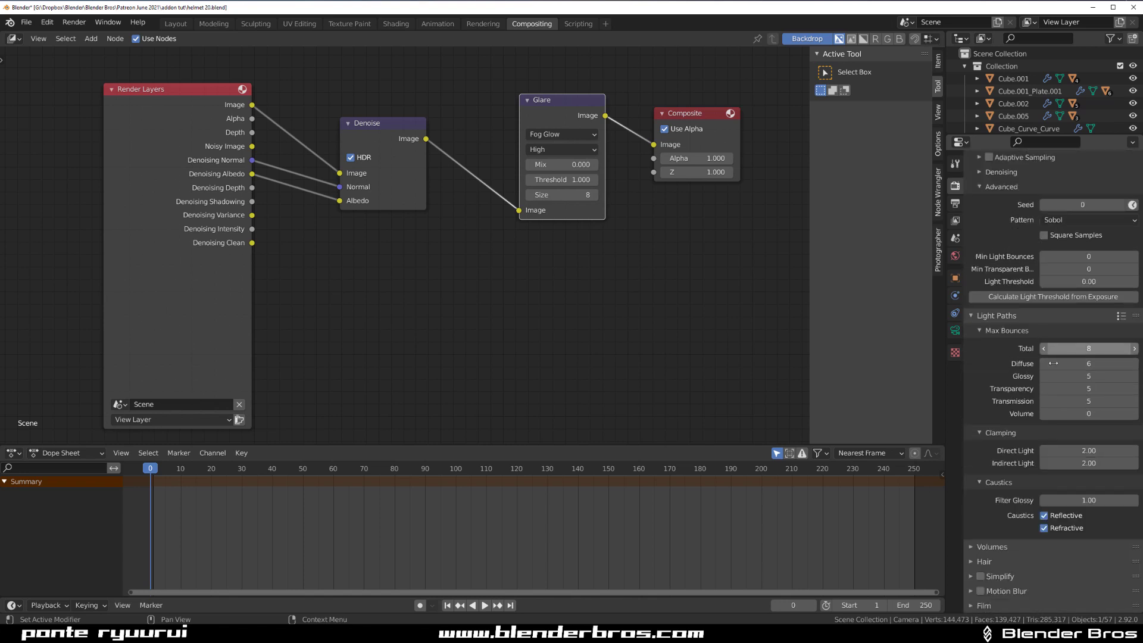
pyautogui.scroll(-3)
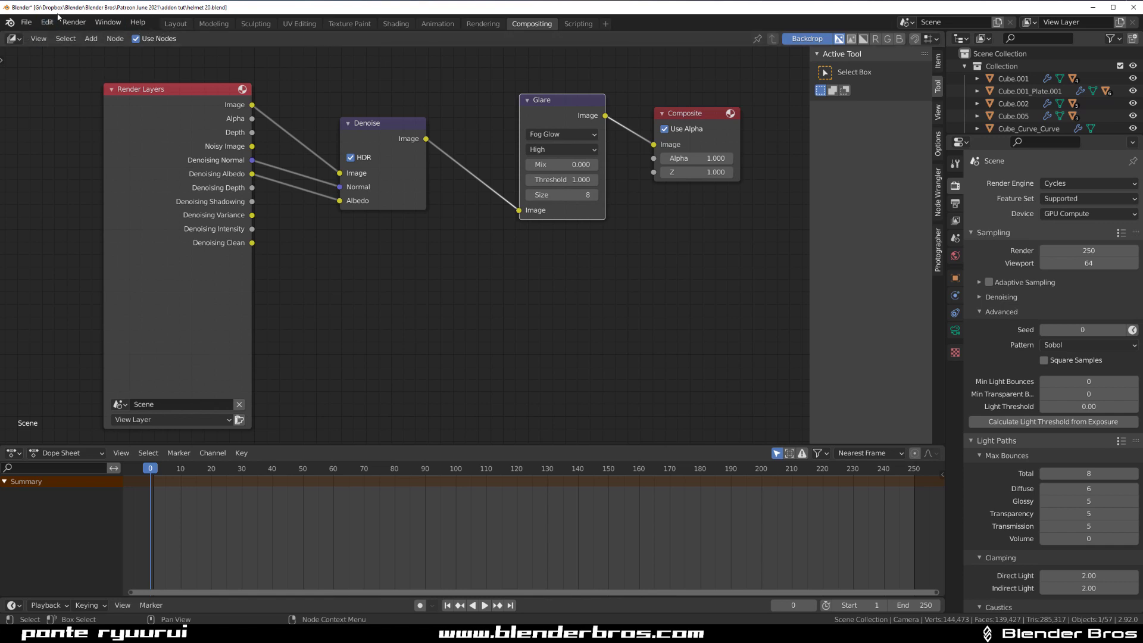
# Briefly check Edit > Preferences and the Render menu before returning to the helmet layout
pyautogui.click(46, 21)
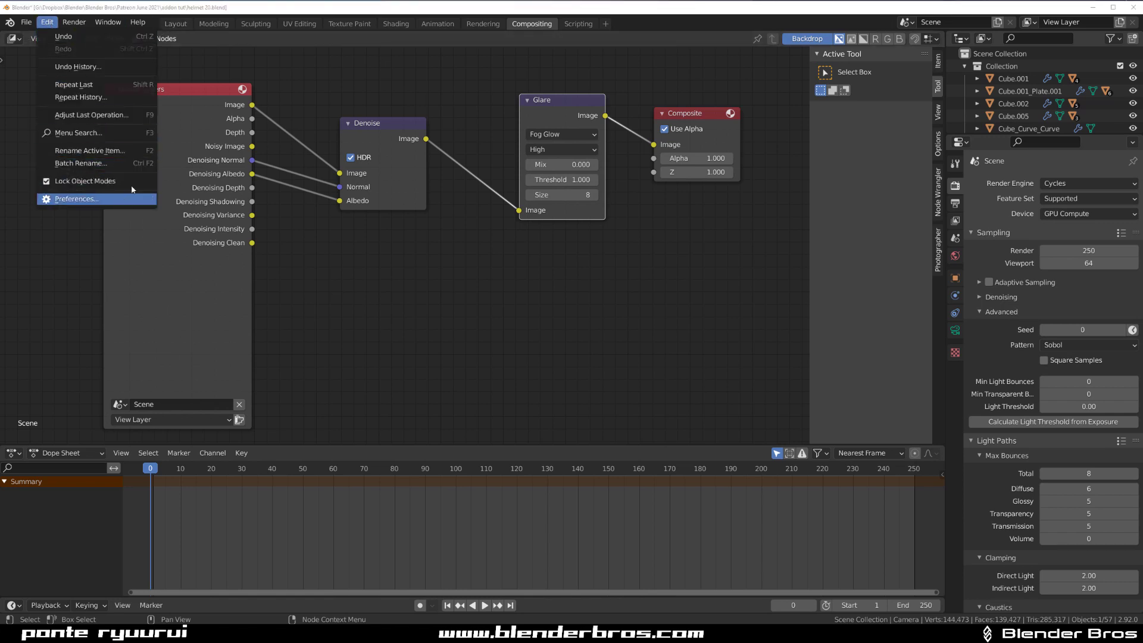
pyautogui.click(76, 199)
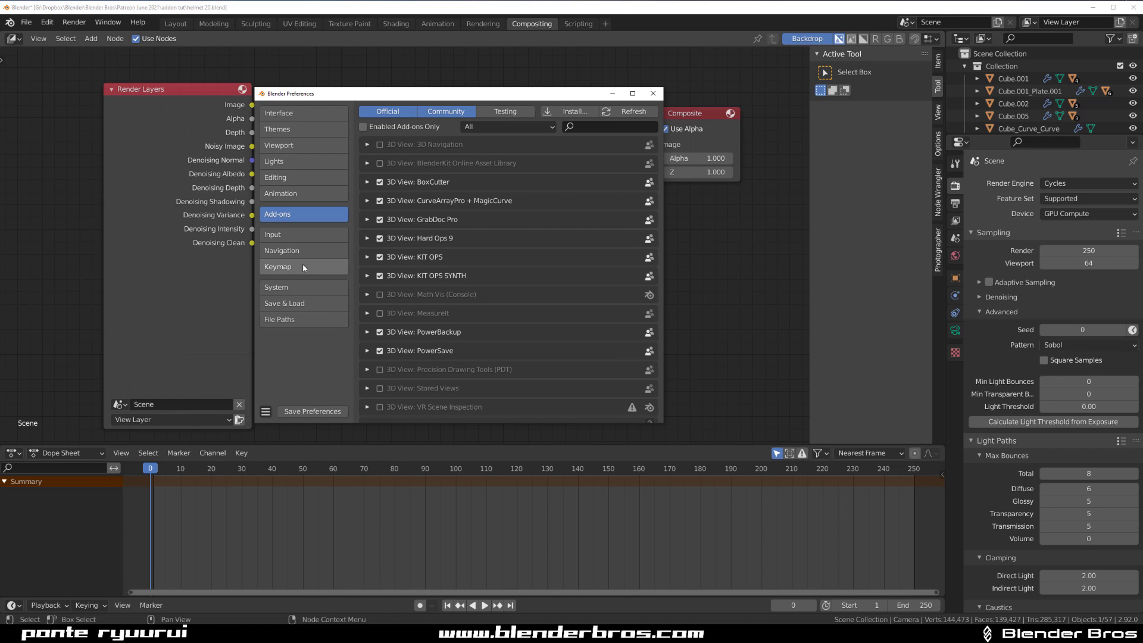
pyautogui.click(276, 288)
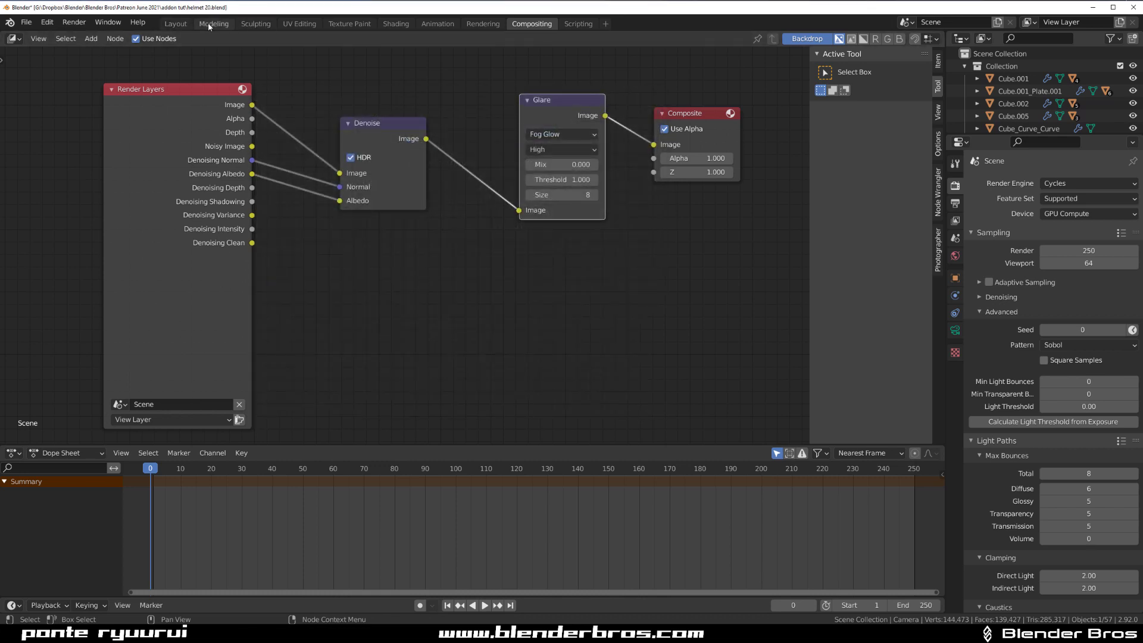
pyautogui.click(73, 22)
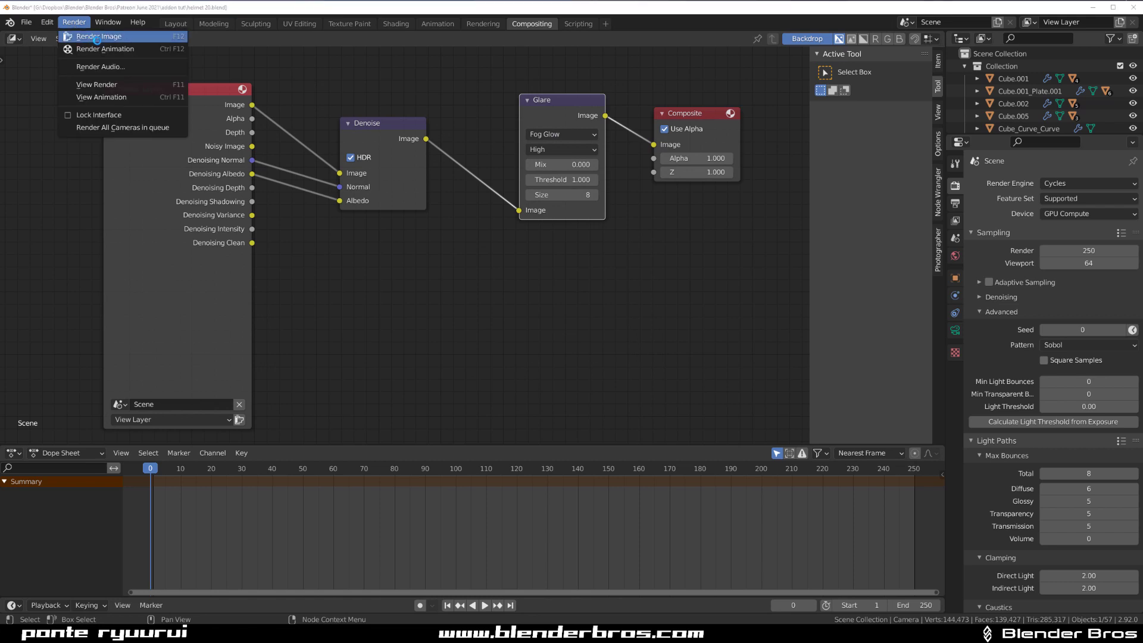
pyautogui.click(99, 36)
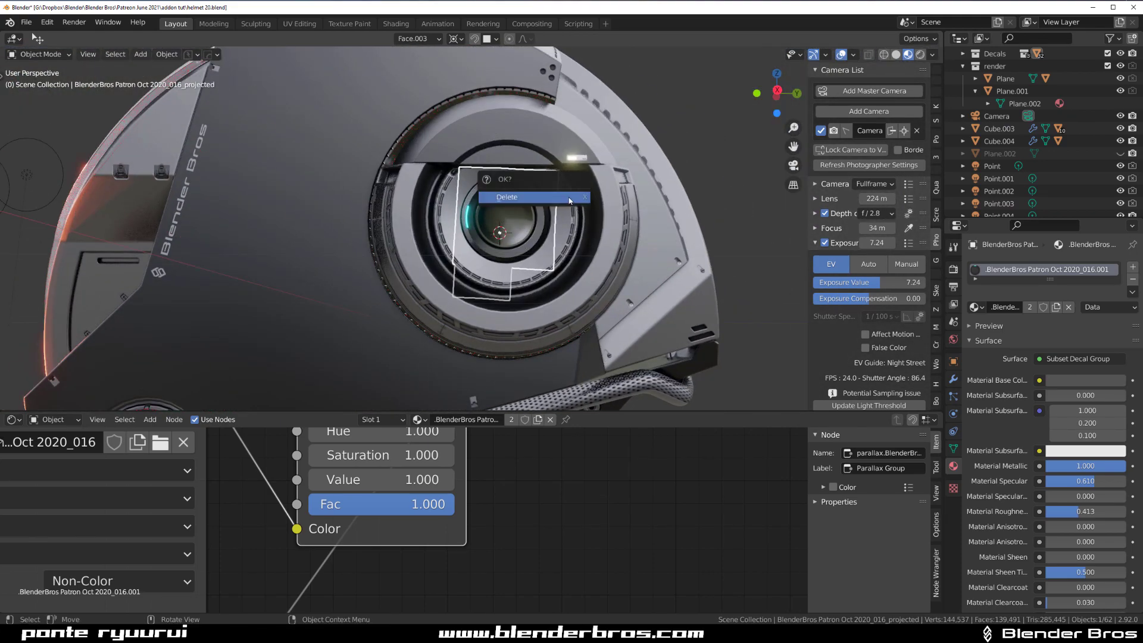
# Delete the lens-area decal and place a replacement decal from the DECALmachine library
pyautogui.click(506, 196)
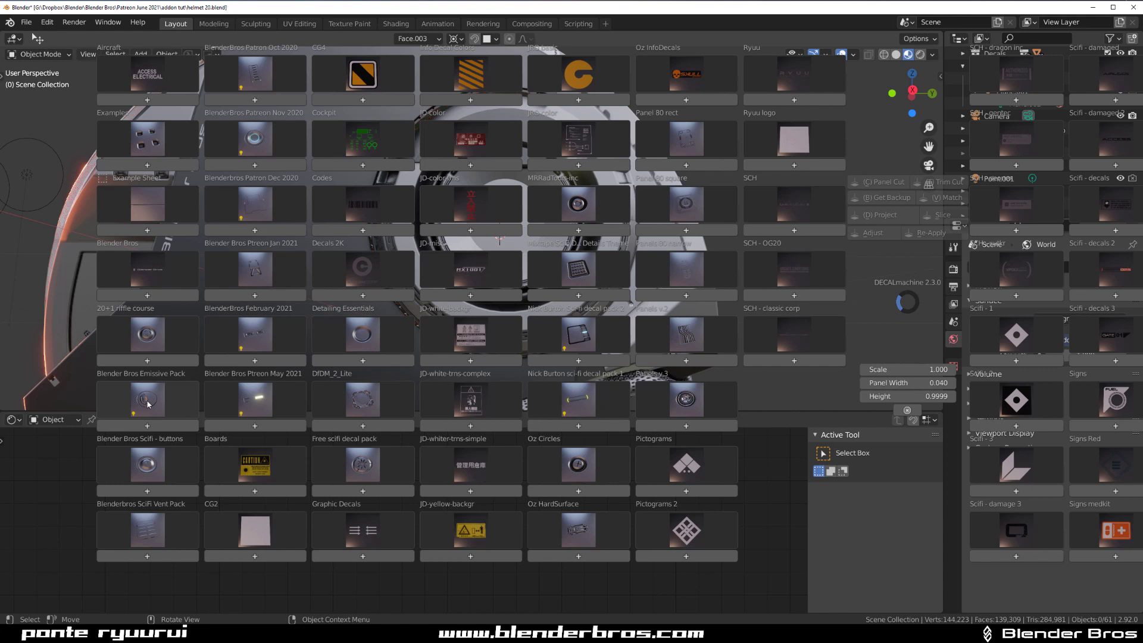
pyautogui.click(146, 399)
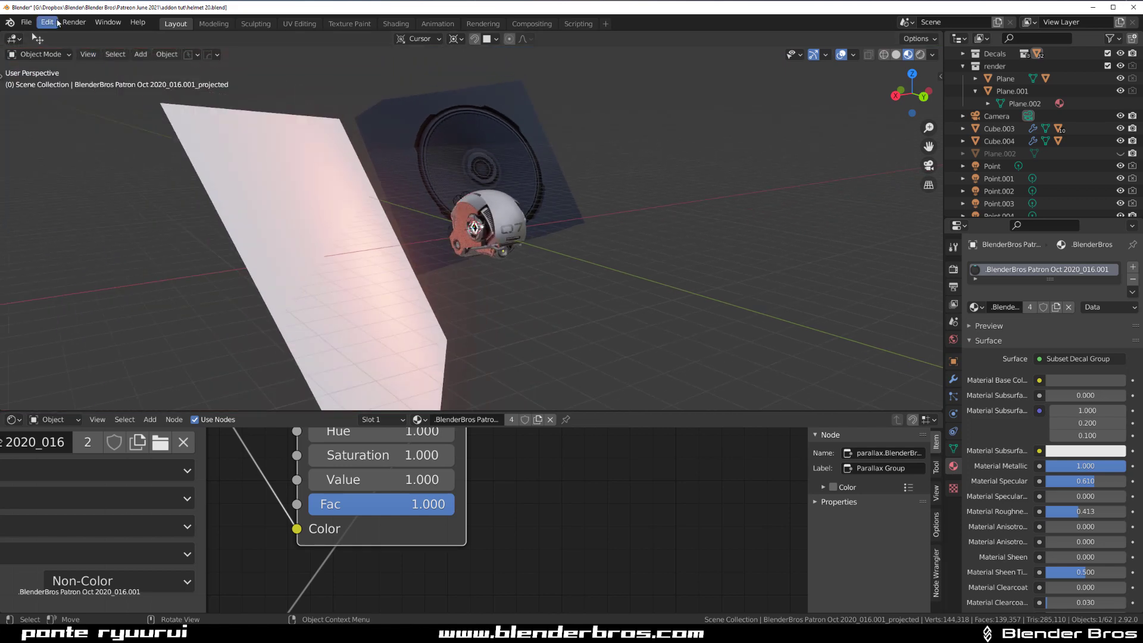
# Reposition the Blender Bros decal and drag a small emissive strip decal into place near the latch
pyautogui.press('F12')
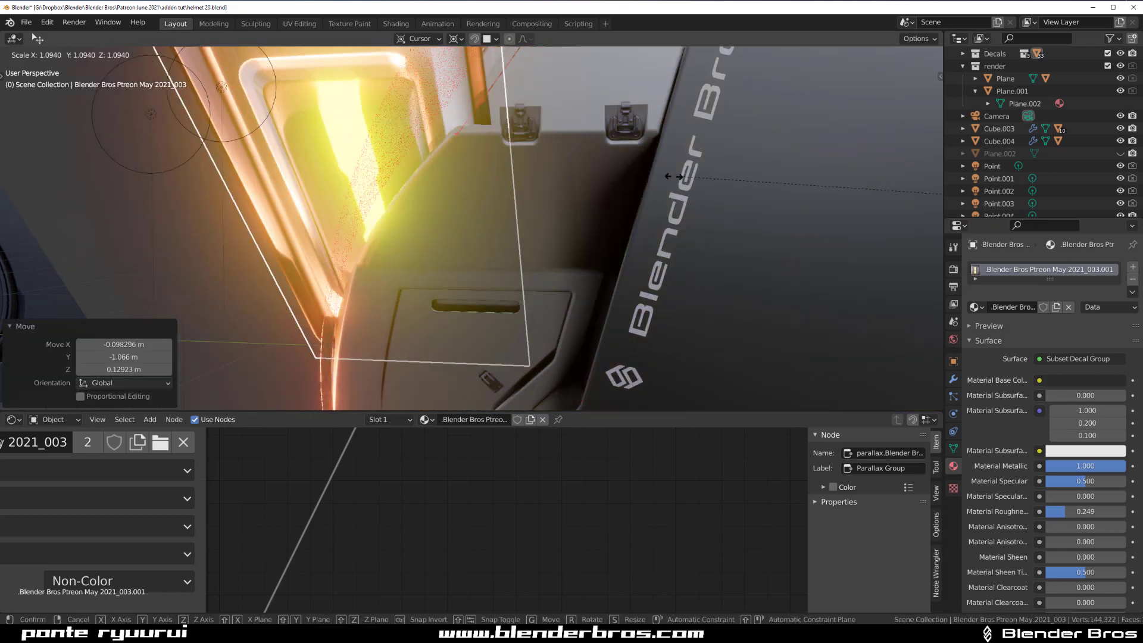
pyautogui.click(455, 38)
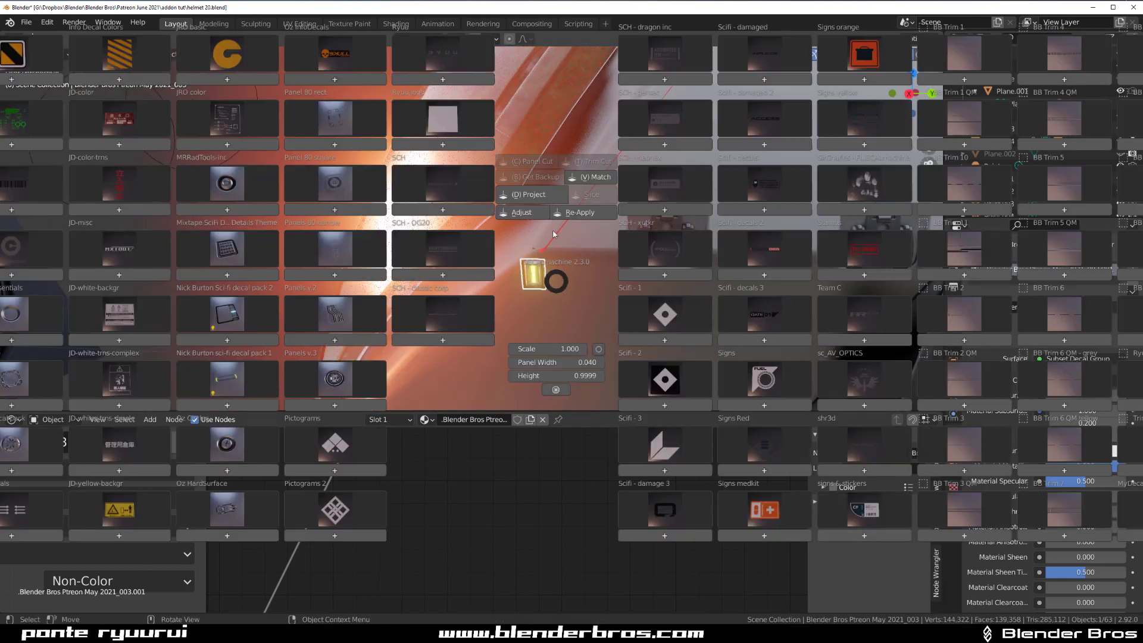
pyautogui.moveTo(531, 194)
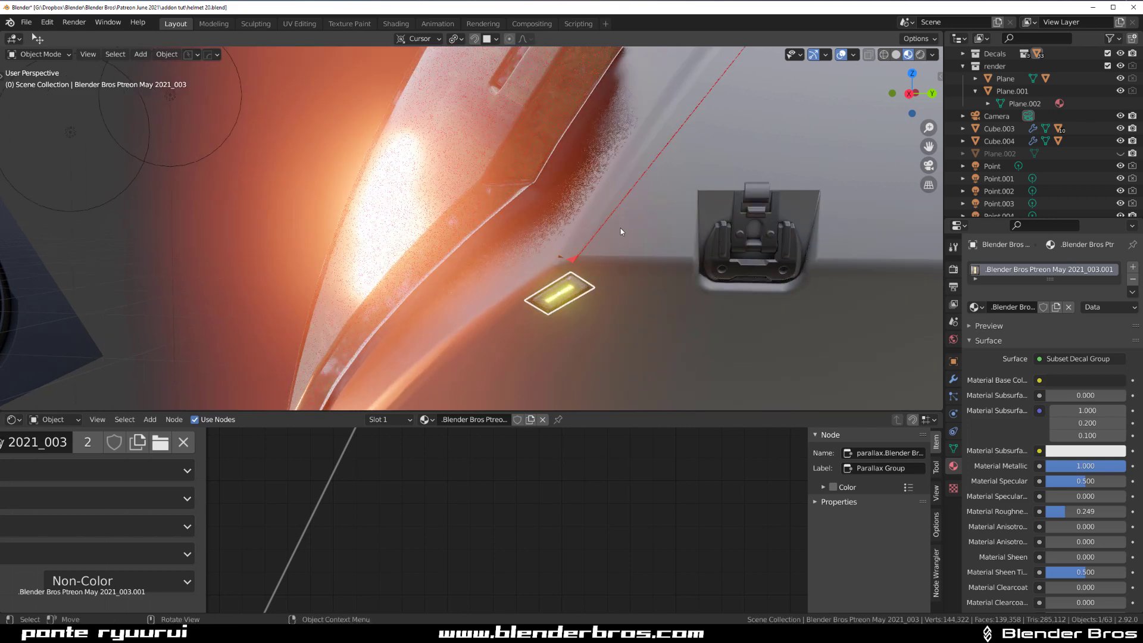
pyautogui.press('Tab')
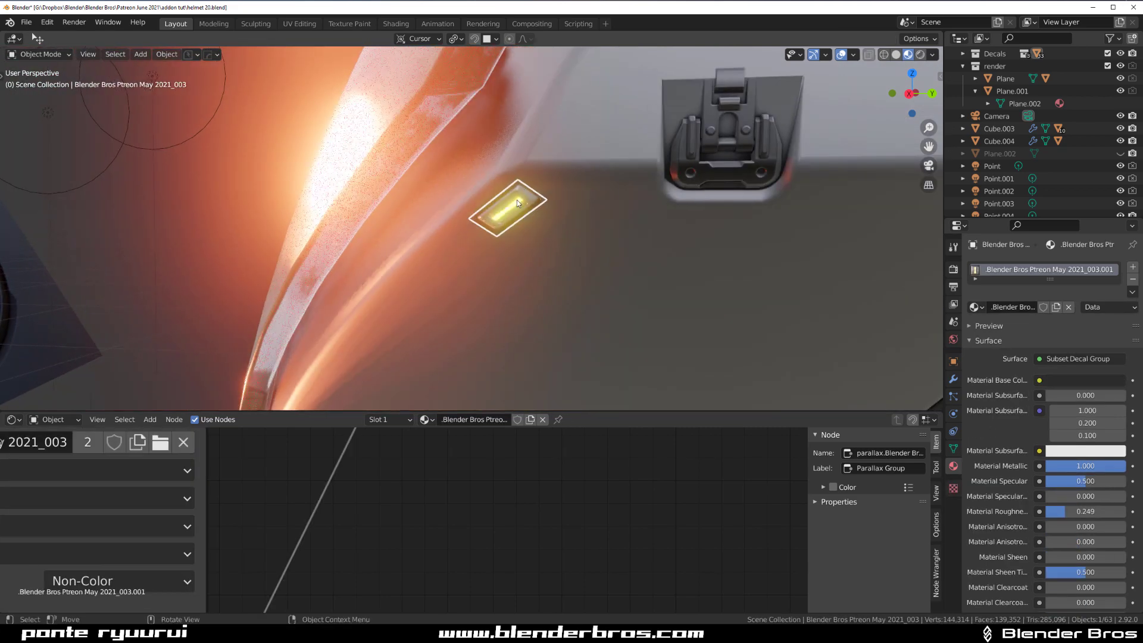
pyautogui.moveTo(508, 208); pyautogui.dragTo(499, 223)
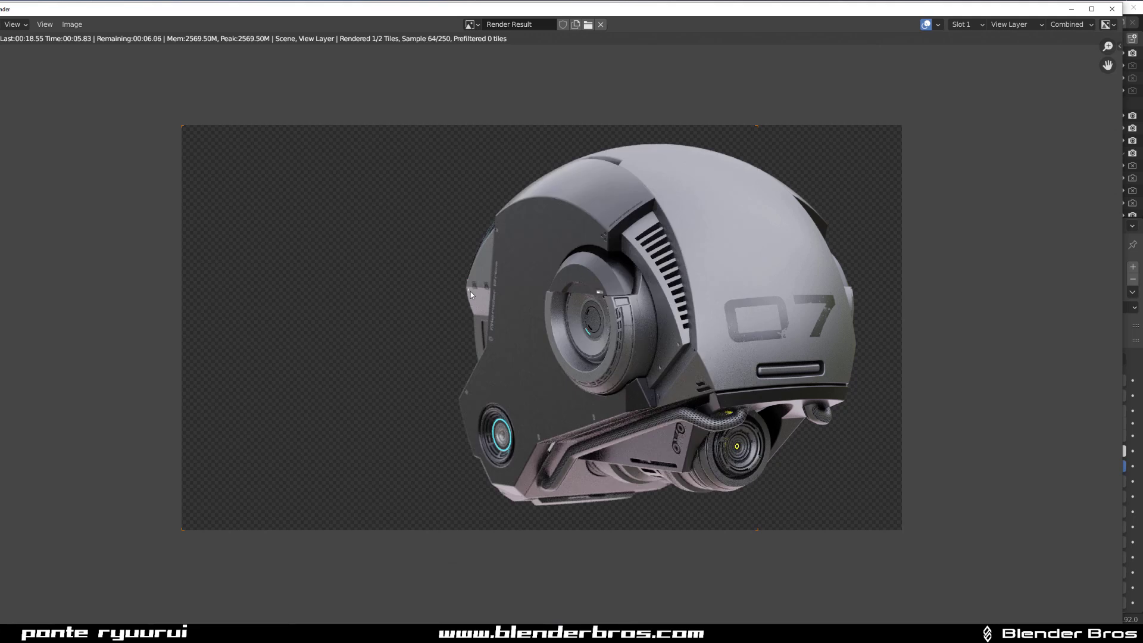
pyautogui.moveTo(479, 310)
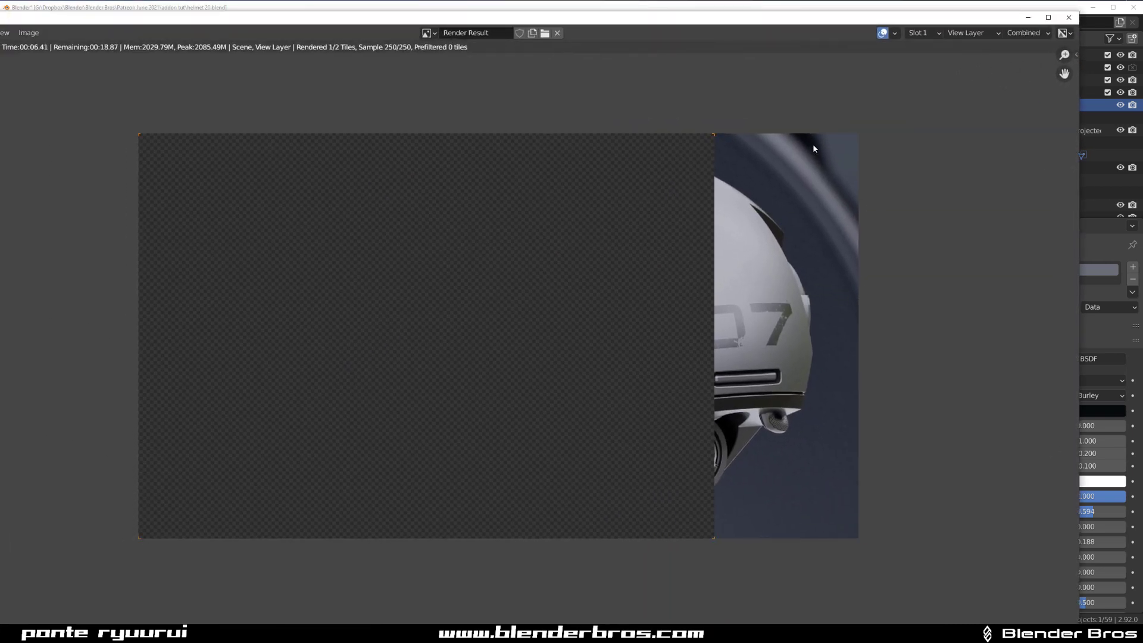
pyautogui.moveTo(828, 150)
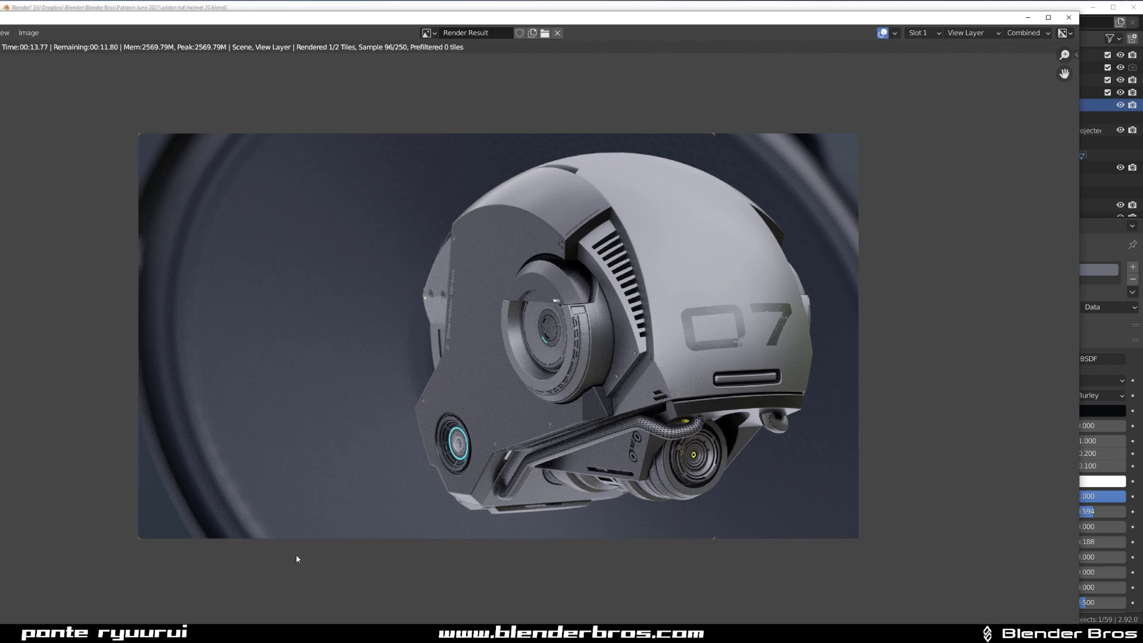
pyautogui.moveTo(281, 252)
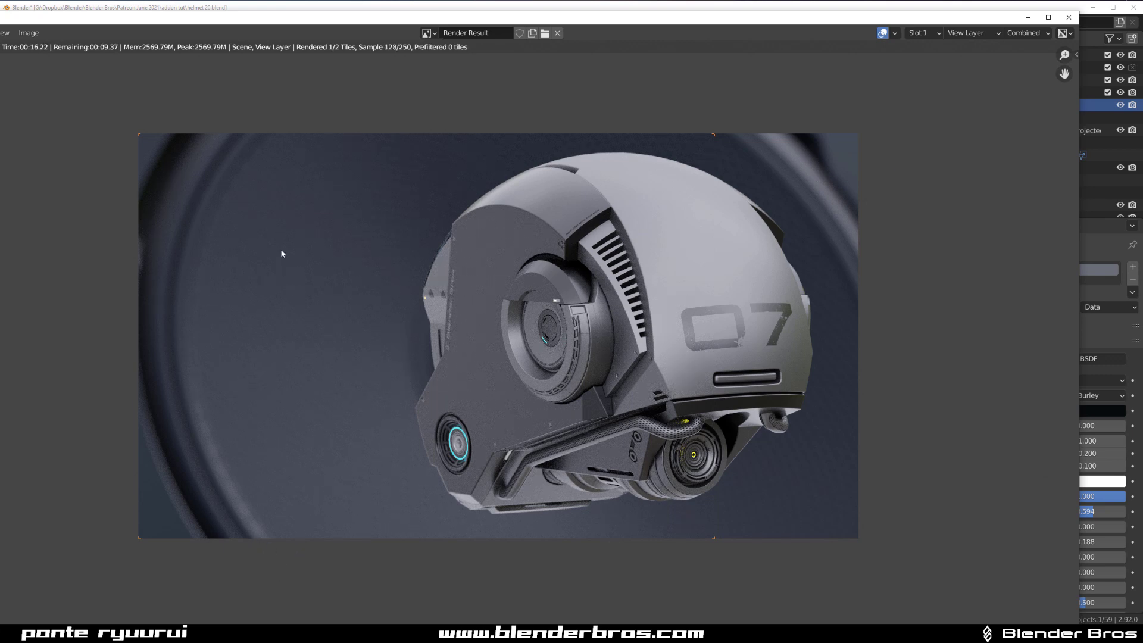
pyautogui.moveTo(787, 167)
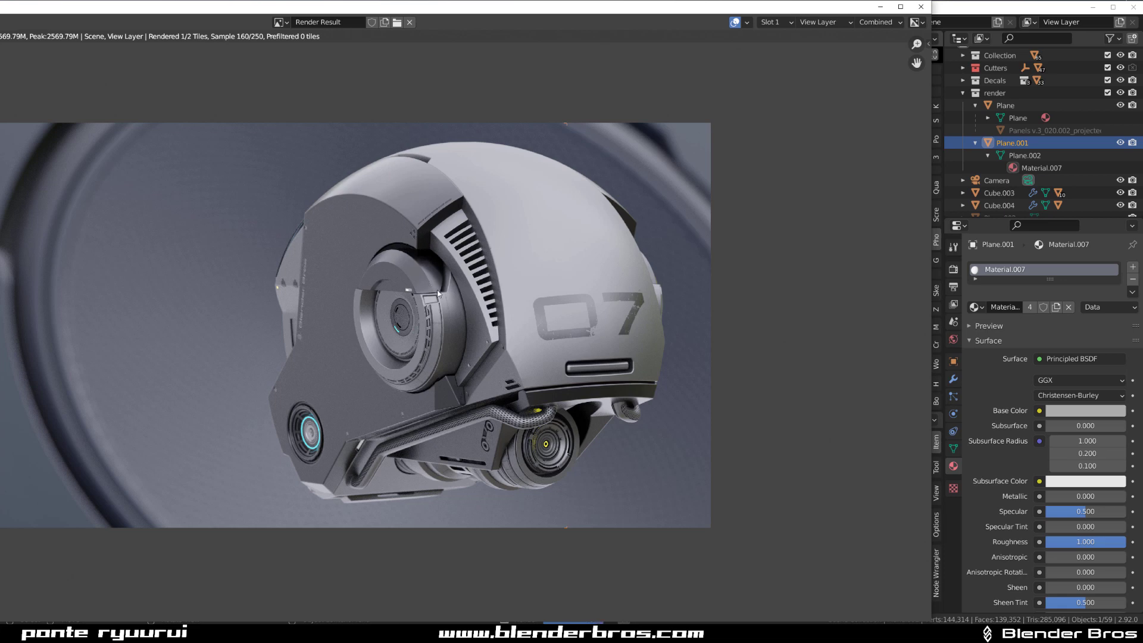
pyautogui.moveTo(611, 415)
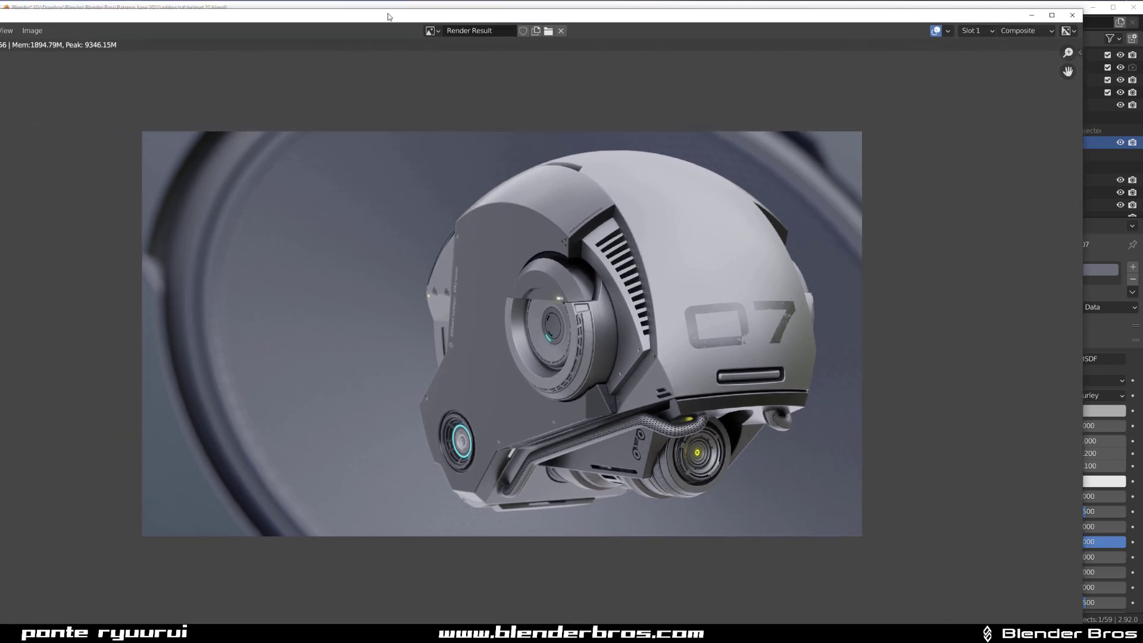
# Save the finished helmet render as a 16-bit RGBA TIFF image
pyautogui.click(73, 27)
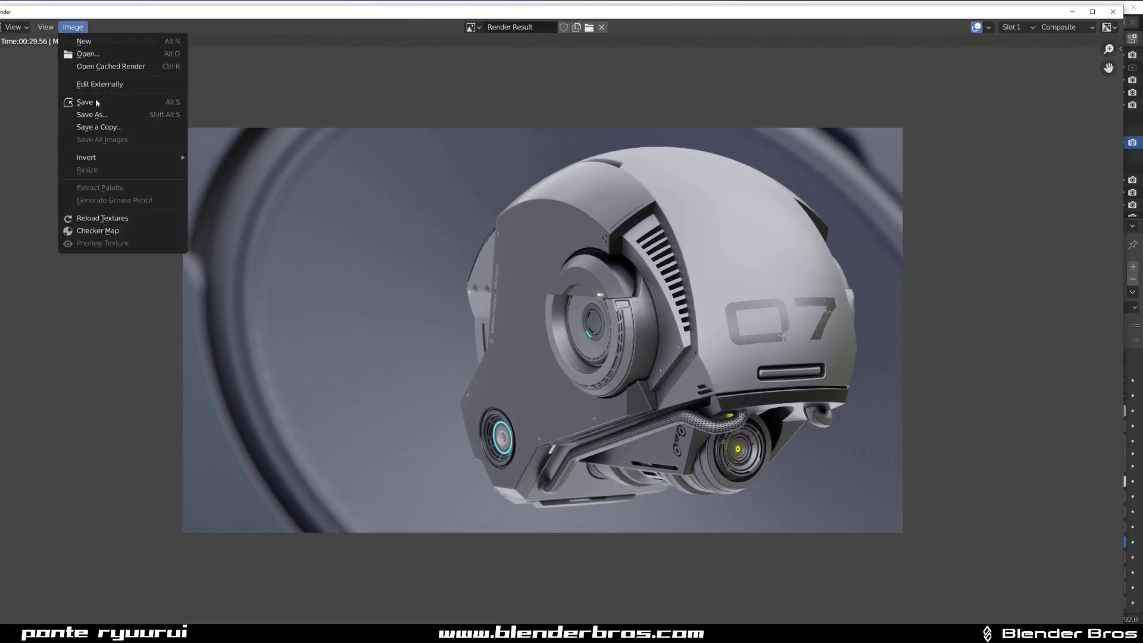
pyautogui.click(92, 114)
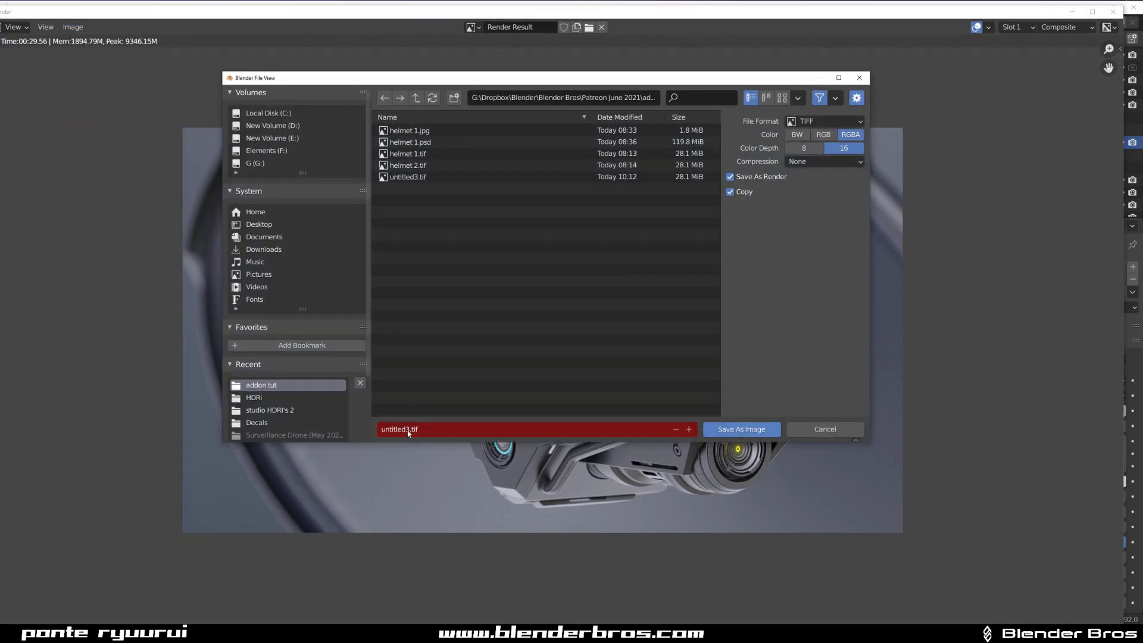
pyautogui.click(741, 429)
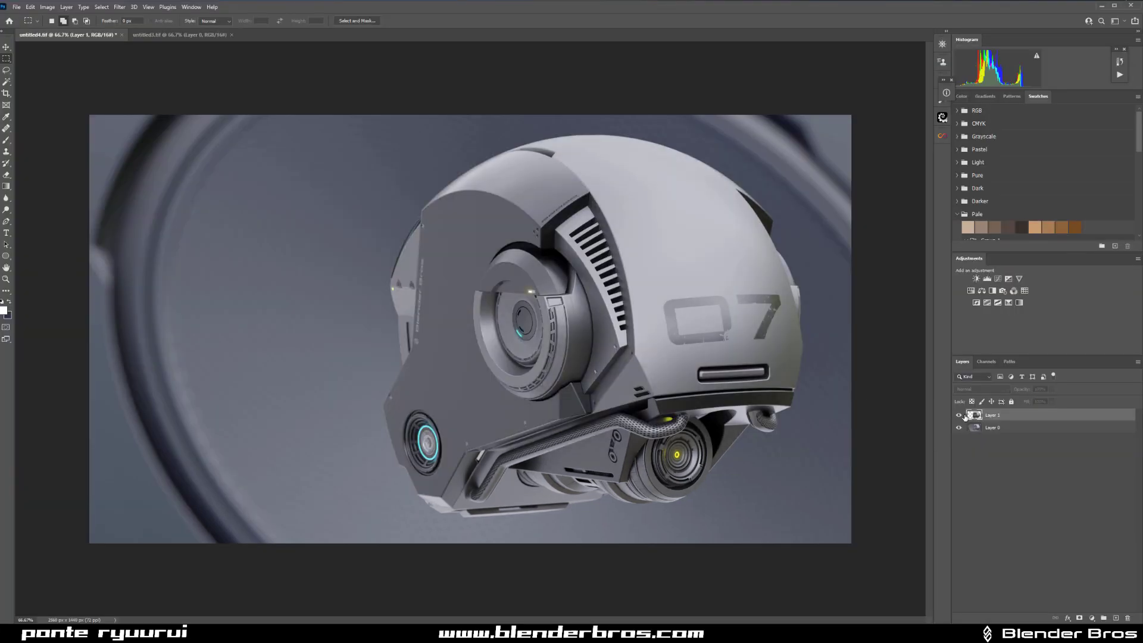
# Select the top render layer to give it a gradient layer mask
pyautogui.click(960, 416)
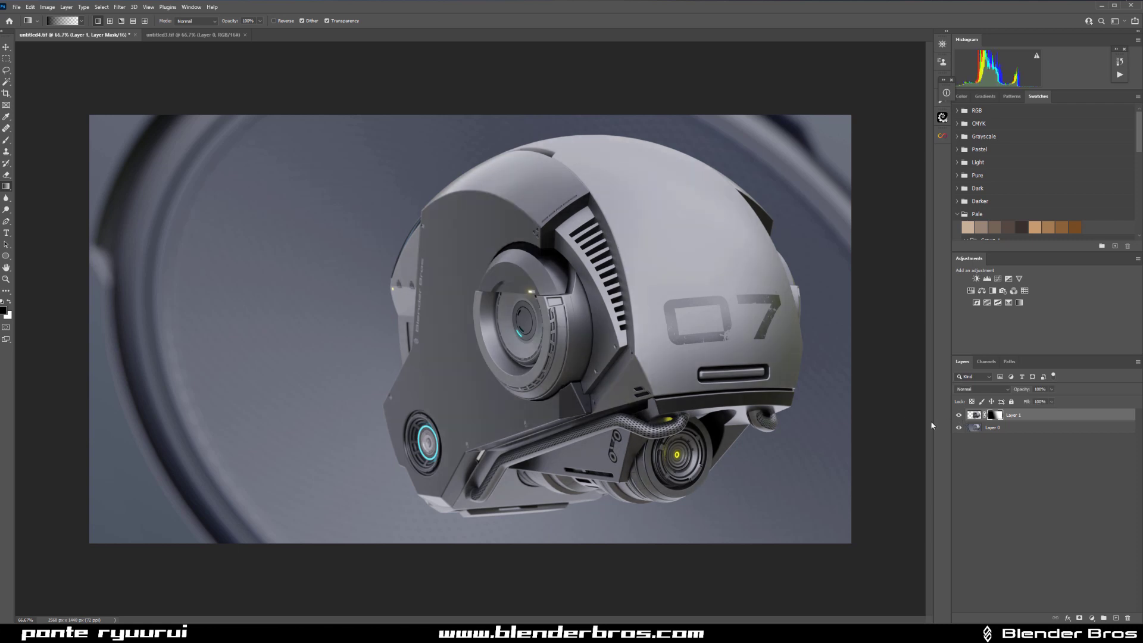
pyautogui.moveTo(936, 426)
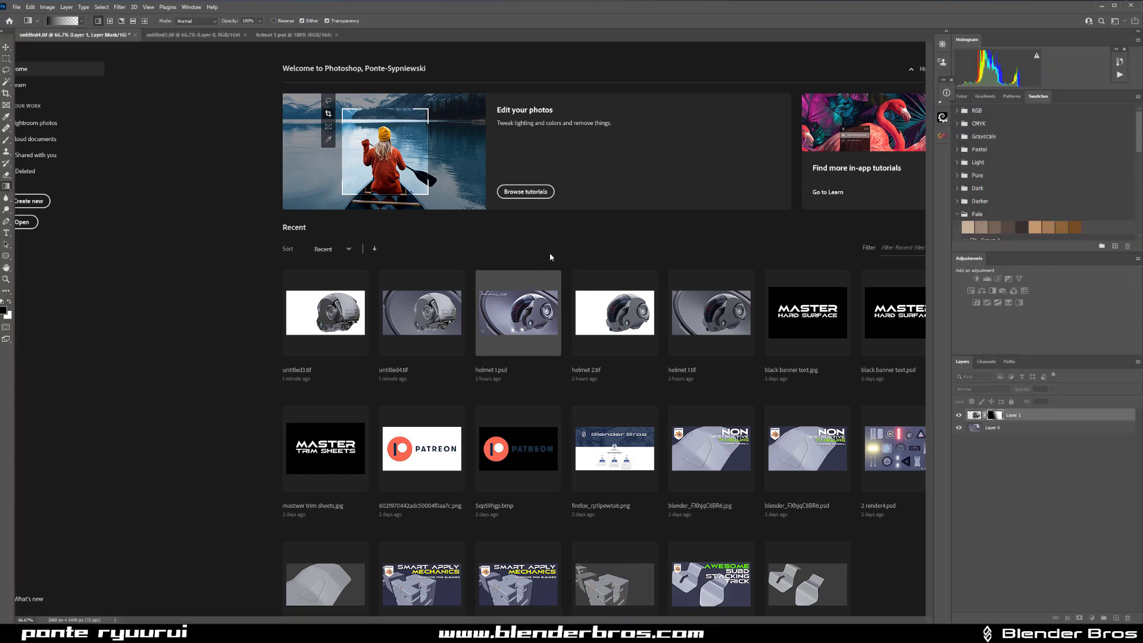
# Bring the ALIUM 7G X-GEN BOT title from helmet 1.psd to top left and recolour 7G yellow
pyautogui.click(291, 35)
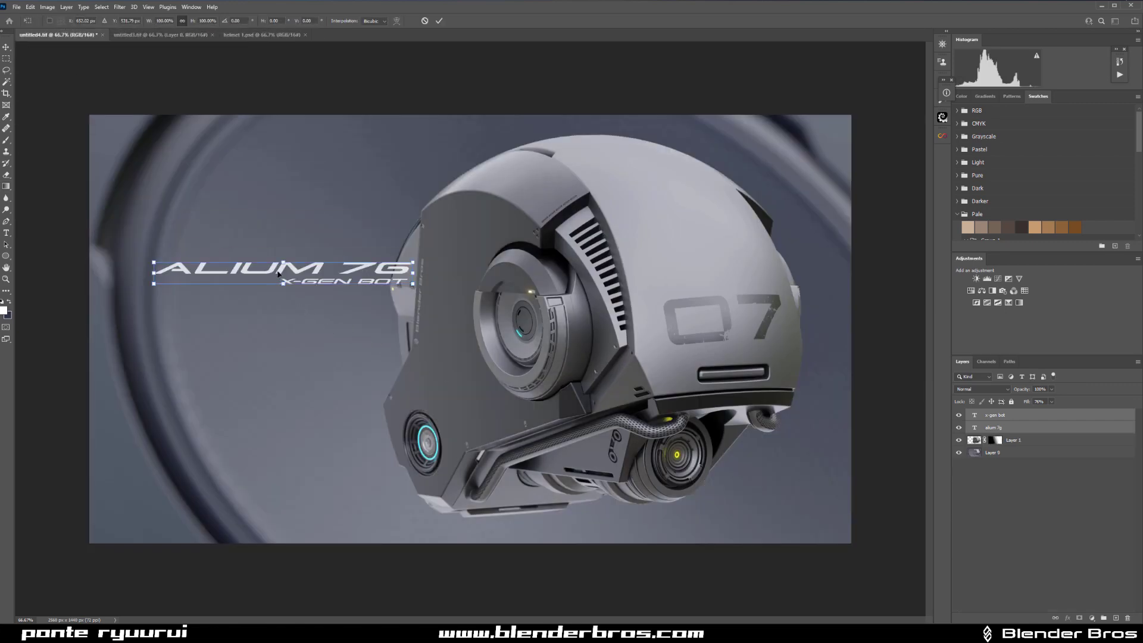
pyautogui.moveTo(285, 274); pyautogui.dragTo(244, 154)
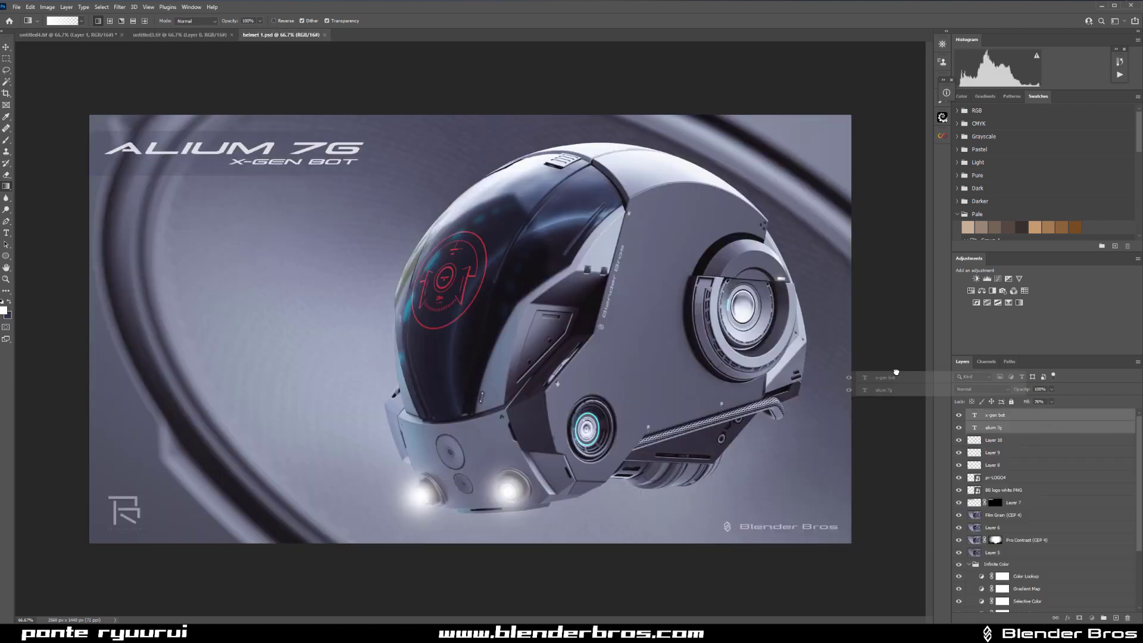
pyautogui.click(69, 35)
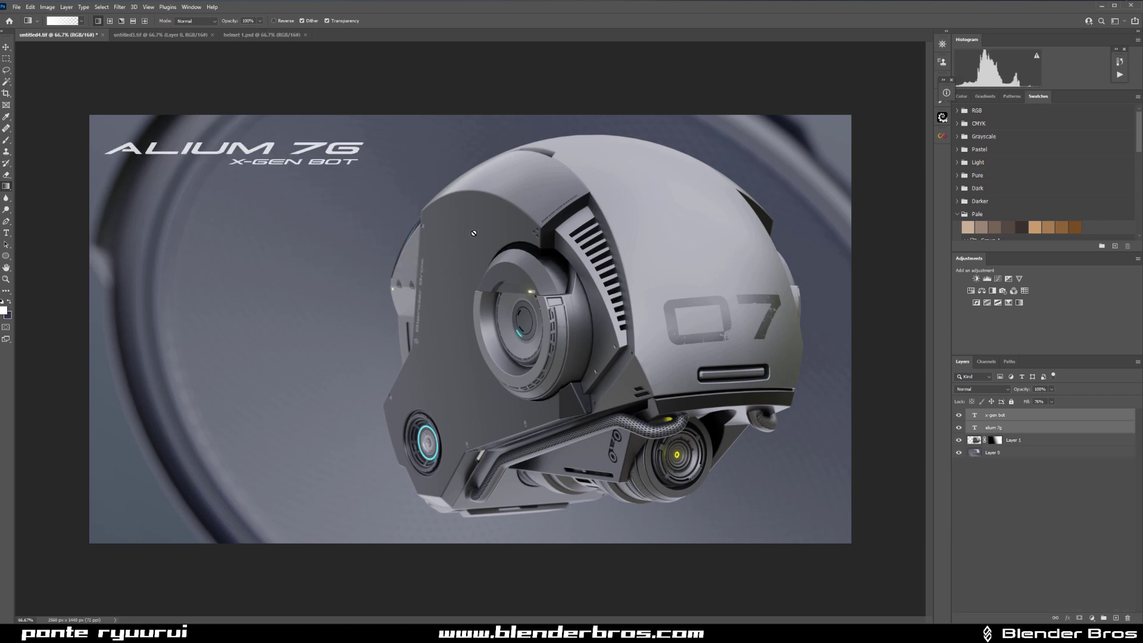
pyautogui.click(258, 34)
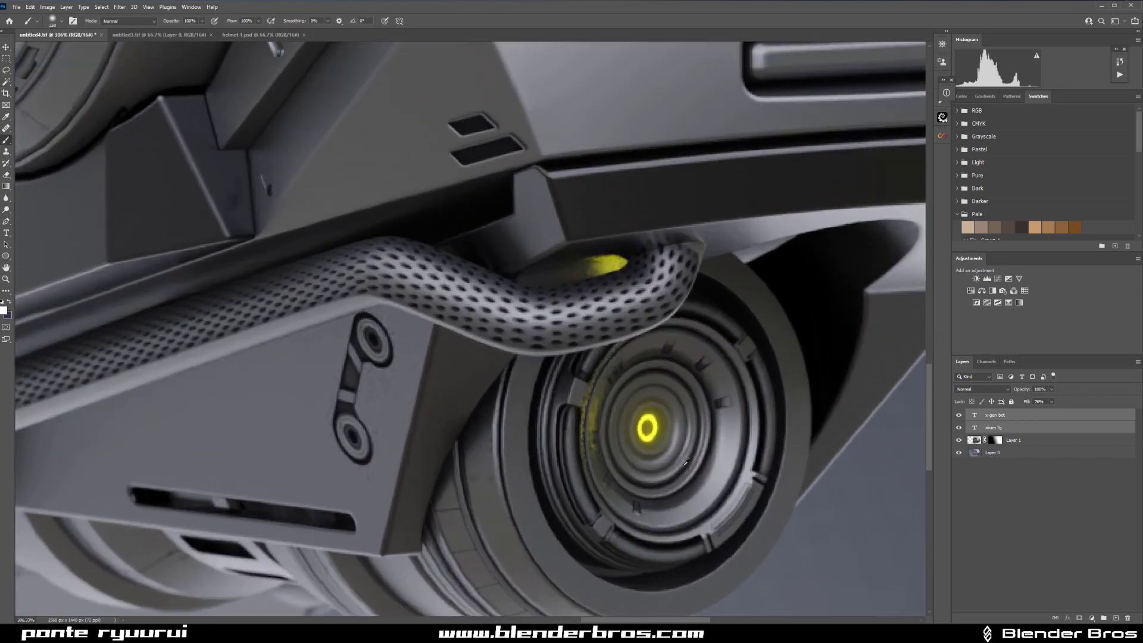
pyautogui.scroll(-3)
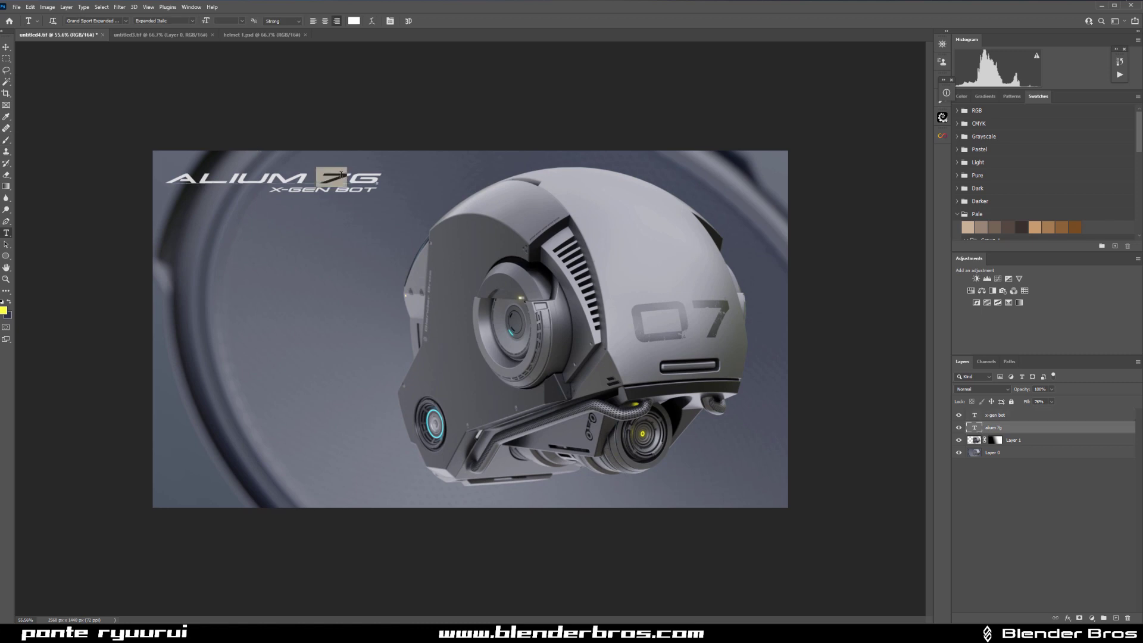
pyautogui.click(355, 20)
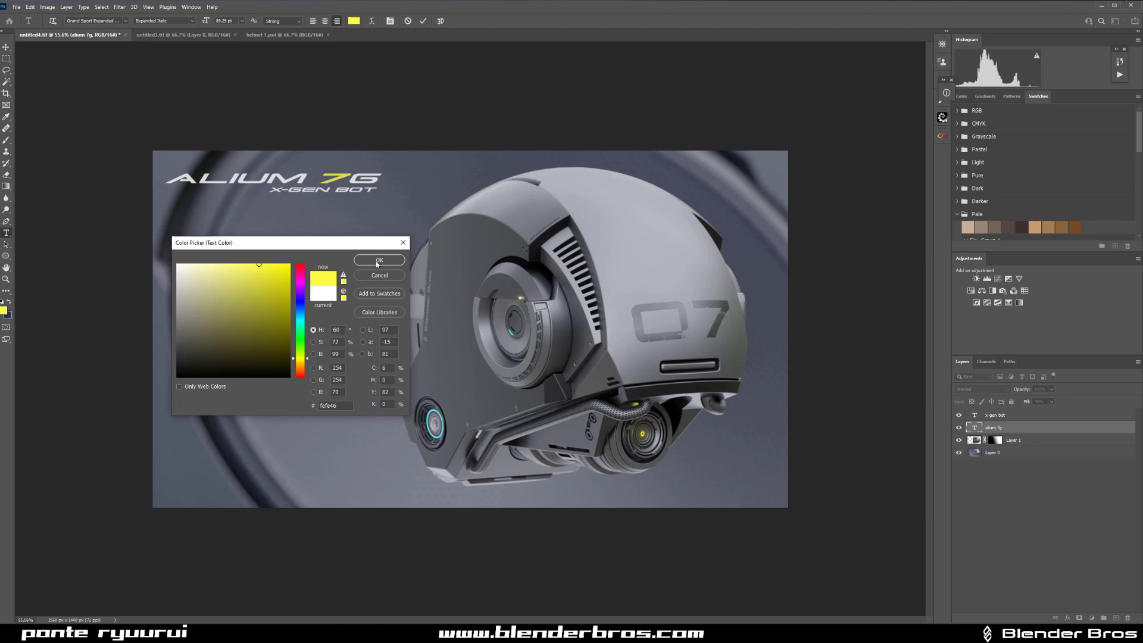
pyautogui.click(379, 260)
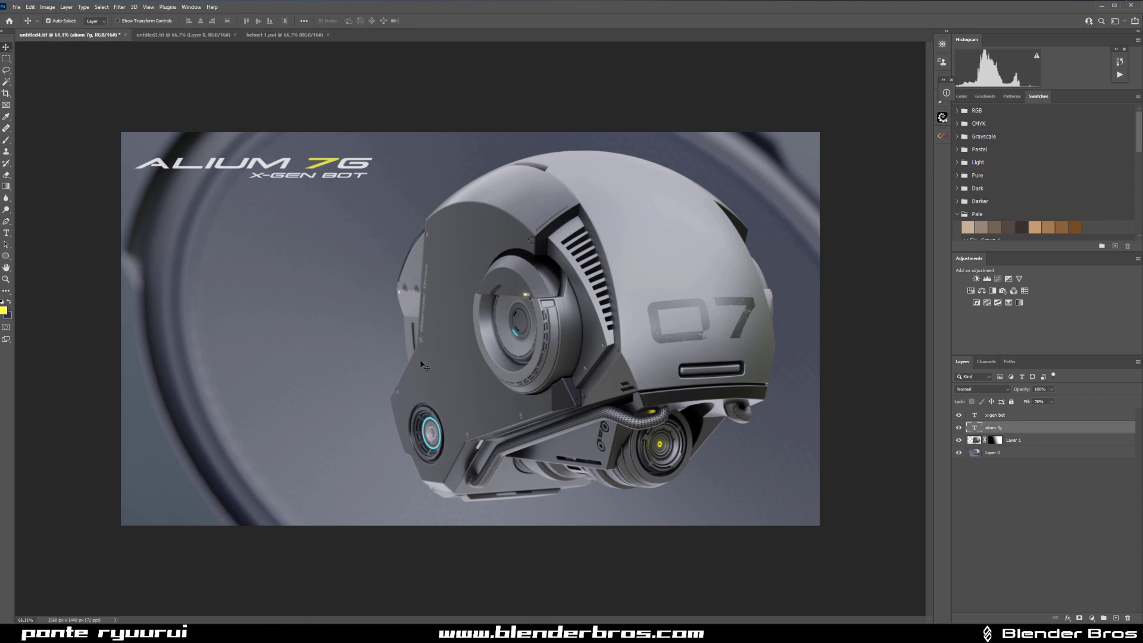
pyautogui.moveTo(434, 105)
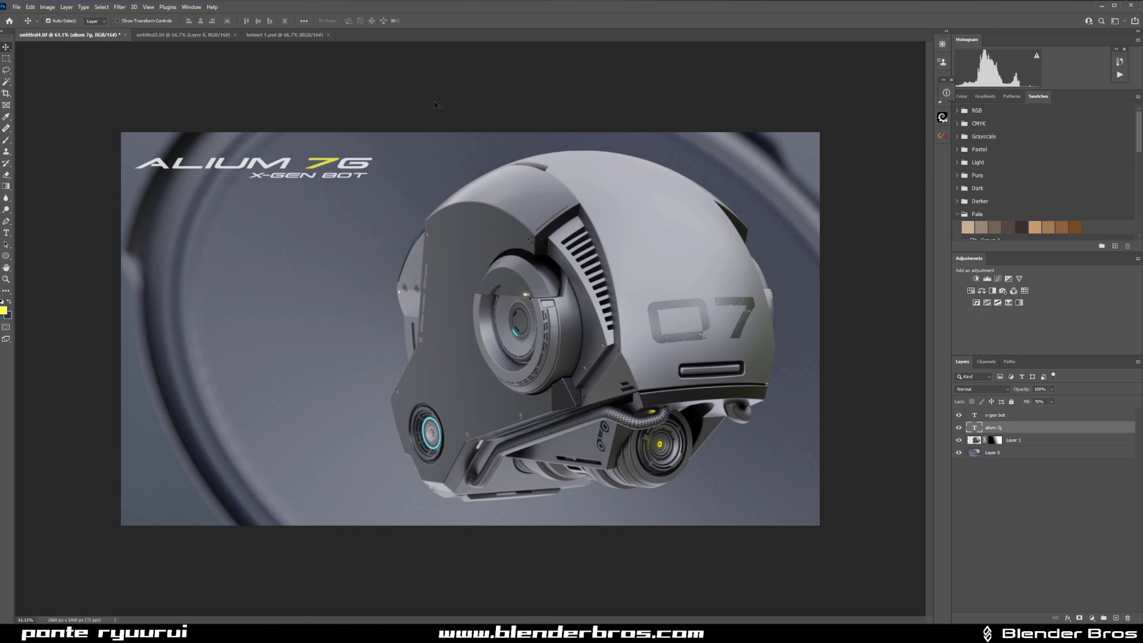
# Copy the R and Blender Bros logo layers from helmet 1.psd into the new render
pyautogui.click(285, 34)
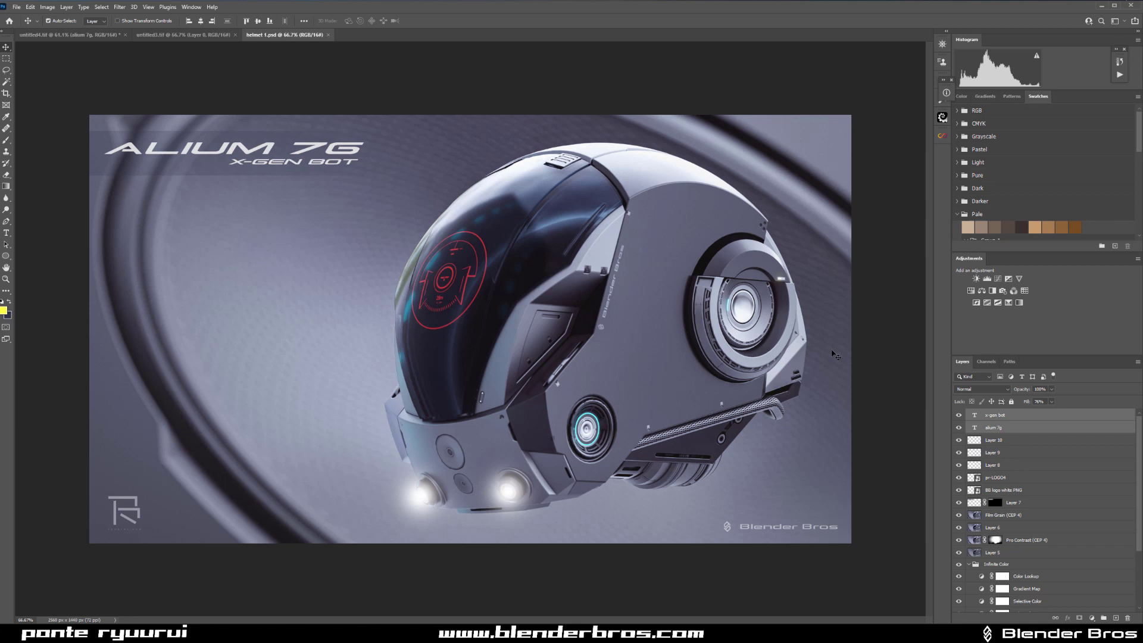
pyautogui.click(995, 478)
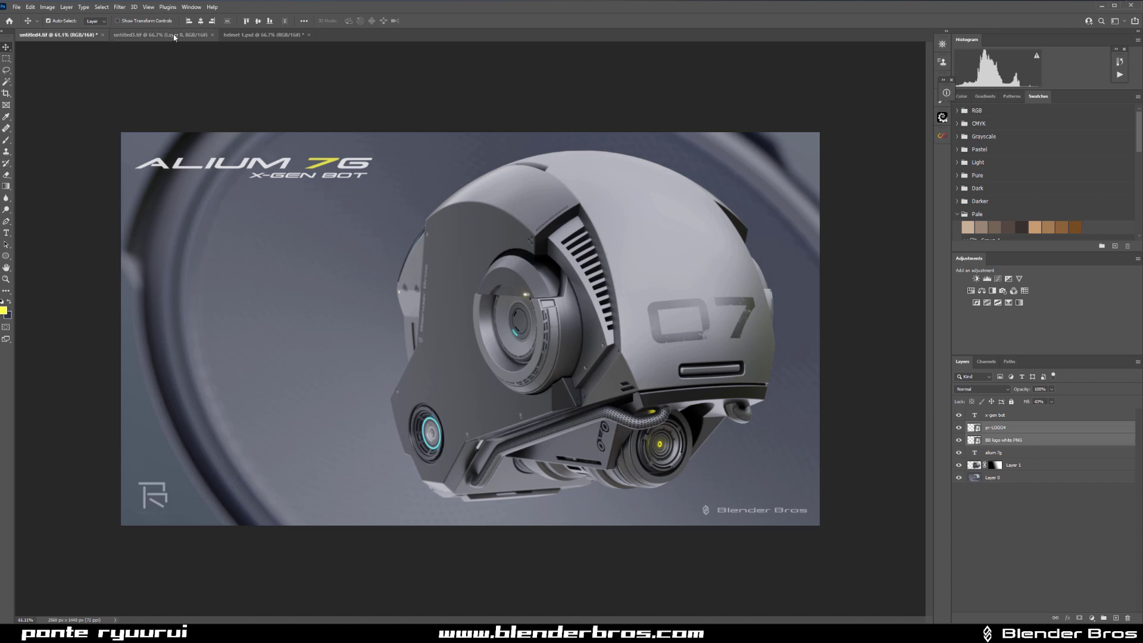
pyautogui.click(266, 35)
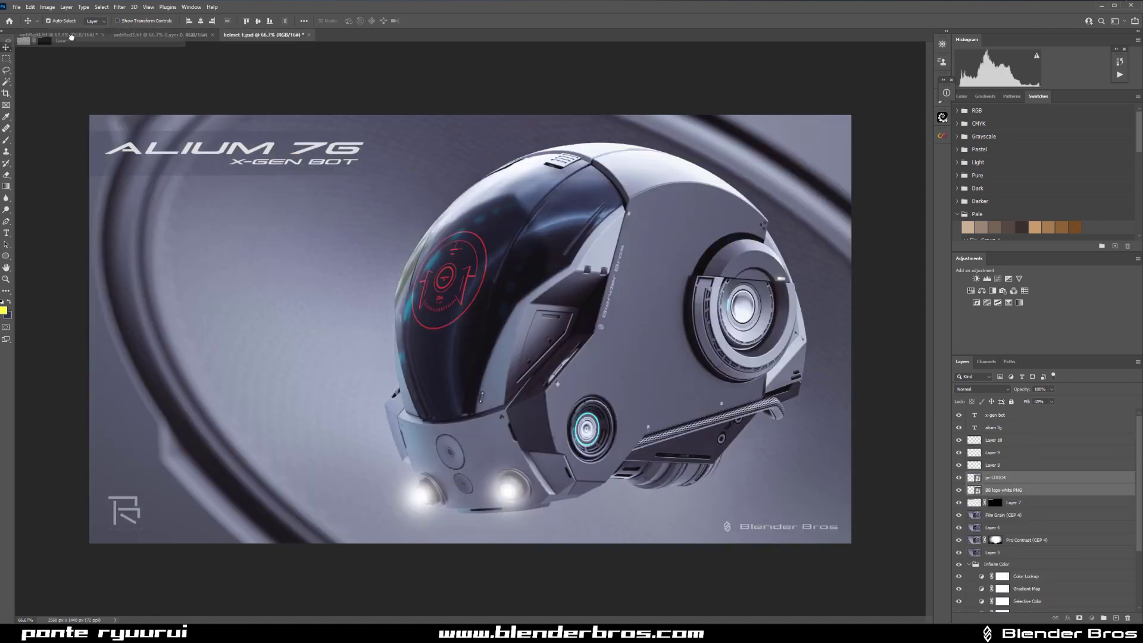
pyautogui.click(65, 34)
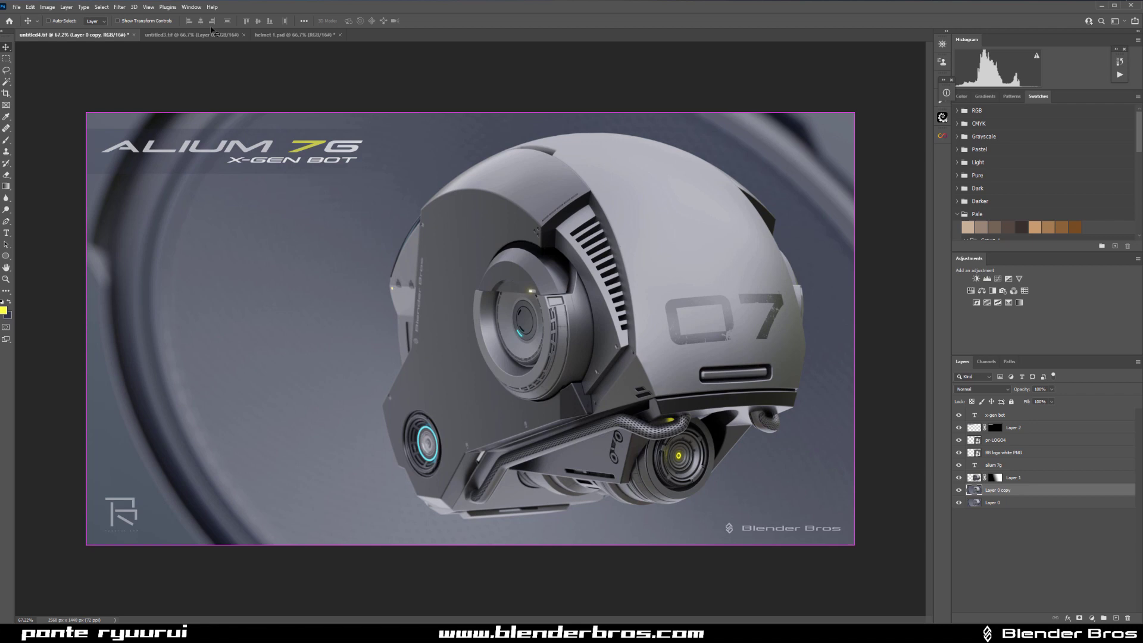
pyautogui.click(291, 34)
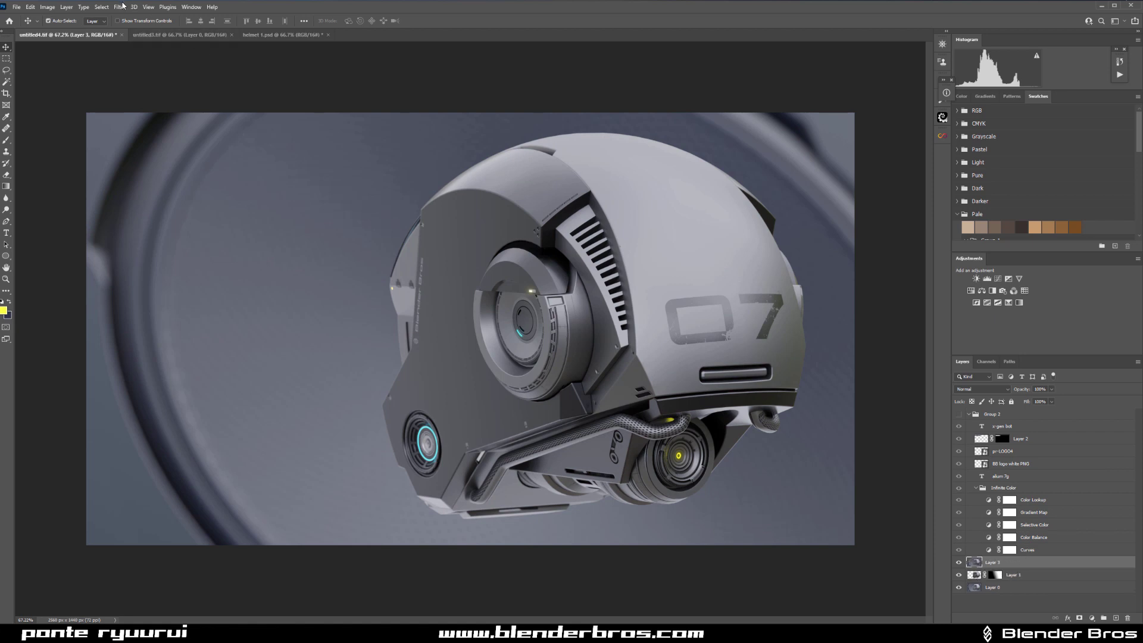
# Brush a Camera Raw clarity and shadow boost of 54 onto the helmet and apply it
pyautogui.click(118, 8)
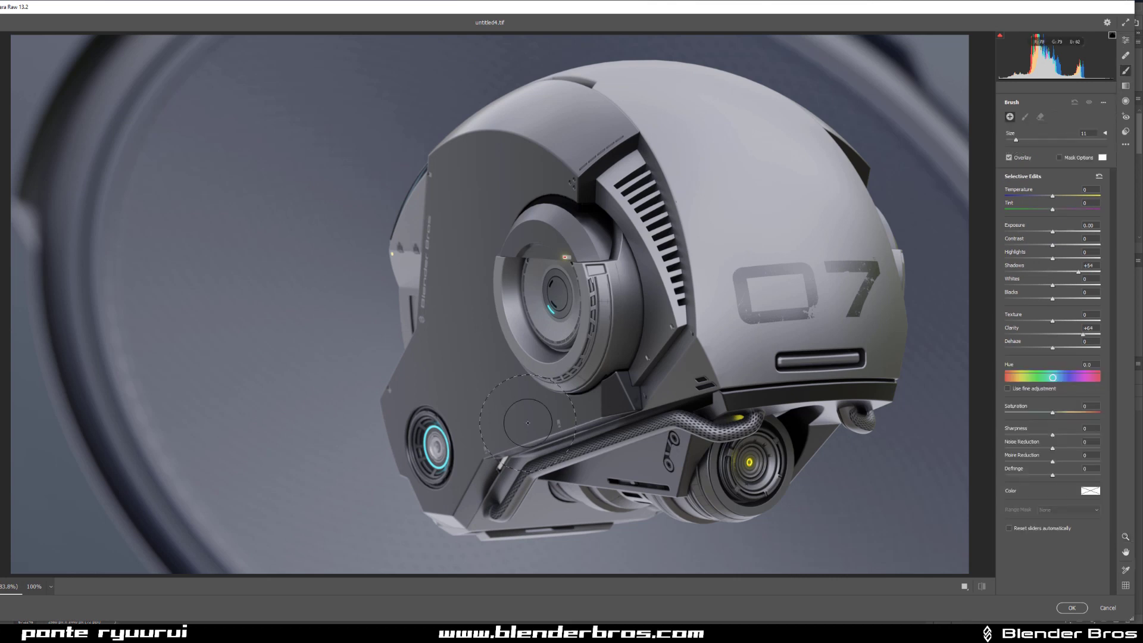
pyautogui.moveTo(529, 423); pyautogui.dragTo(660, 488)
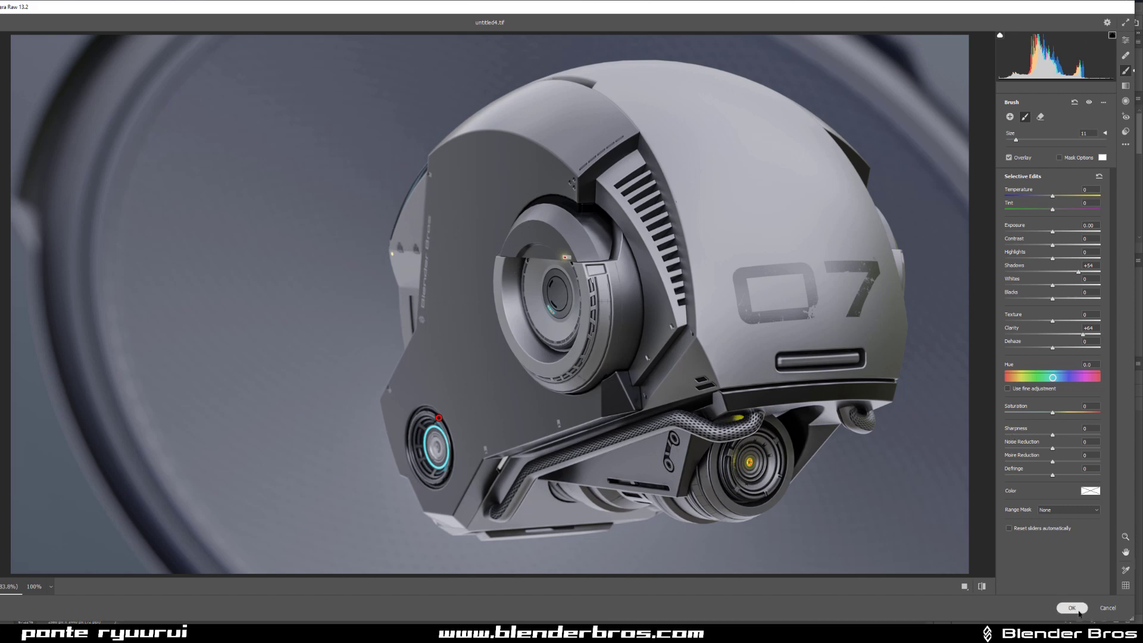
pyautogui.click(1072, 607)
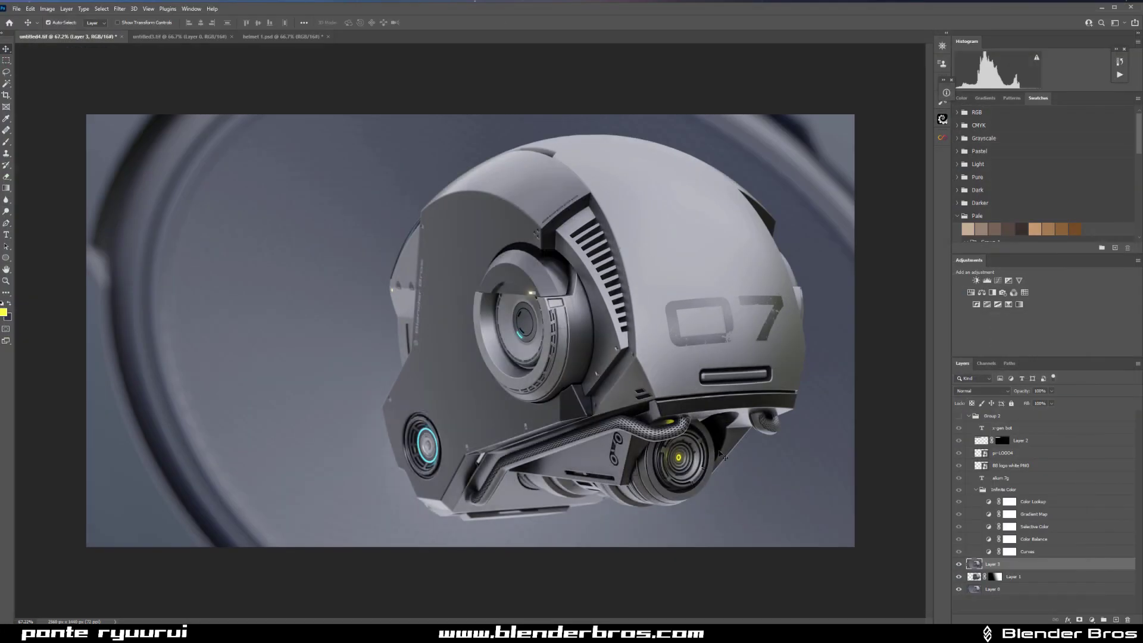
# Show the title and logo layers, stamp a merged Layer 4 on top and send it to Color Efex Pro 4
pyautogui.click(958, 565)
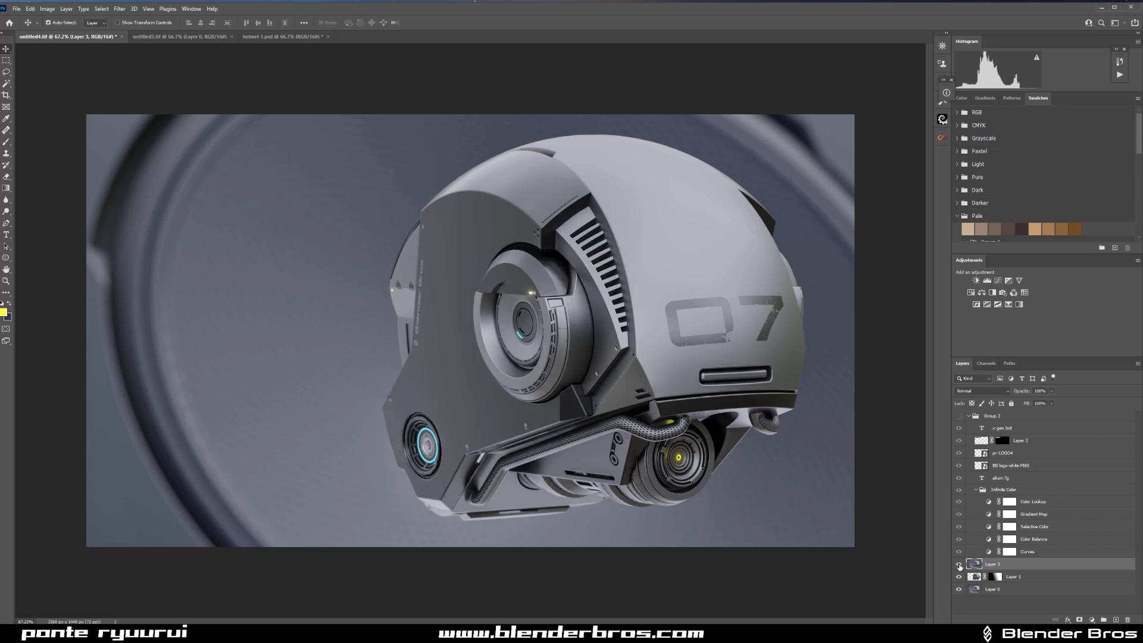
pyautogui.click(959, 565)
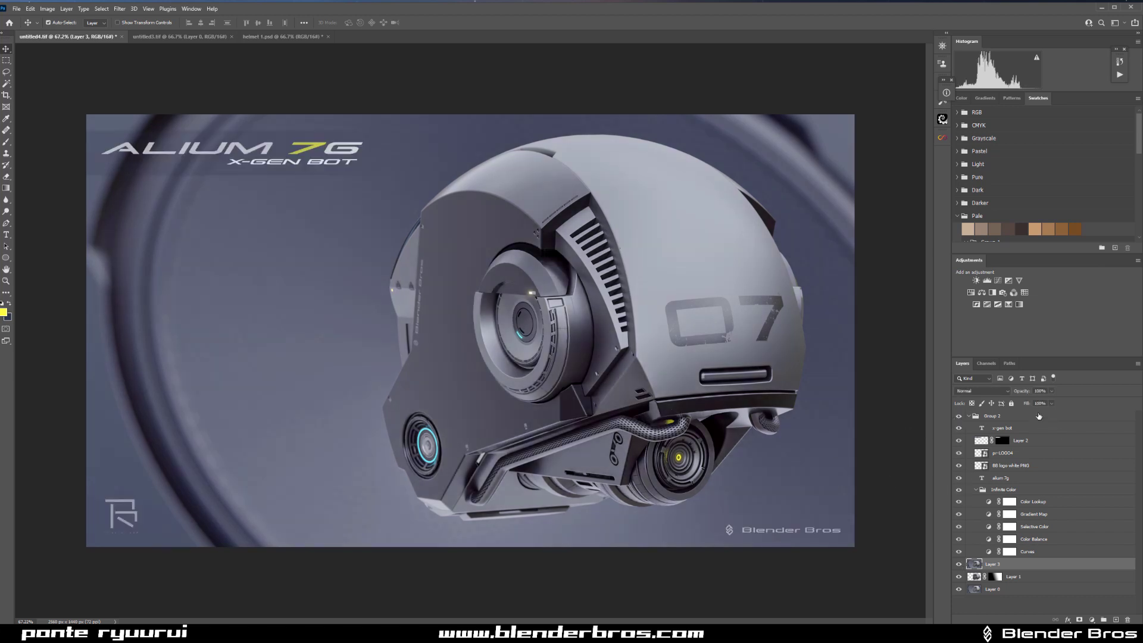
pyautogui.click(1003, 415)
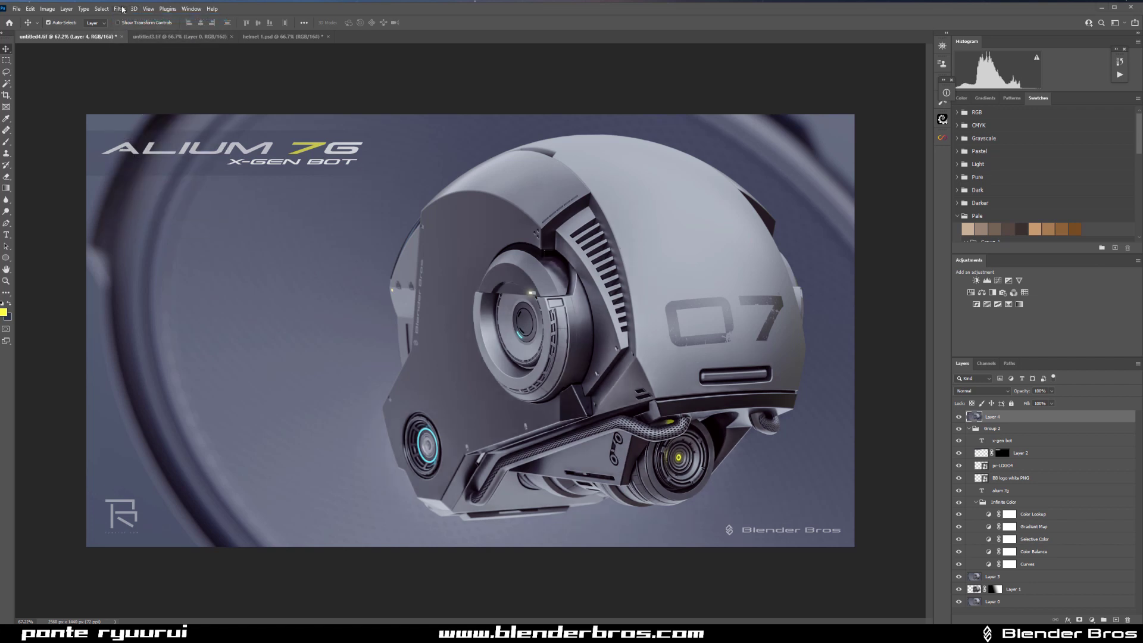
pyautogui.click(117, 8)
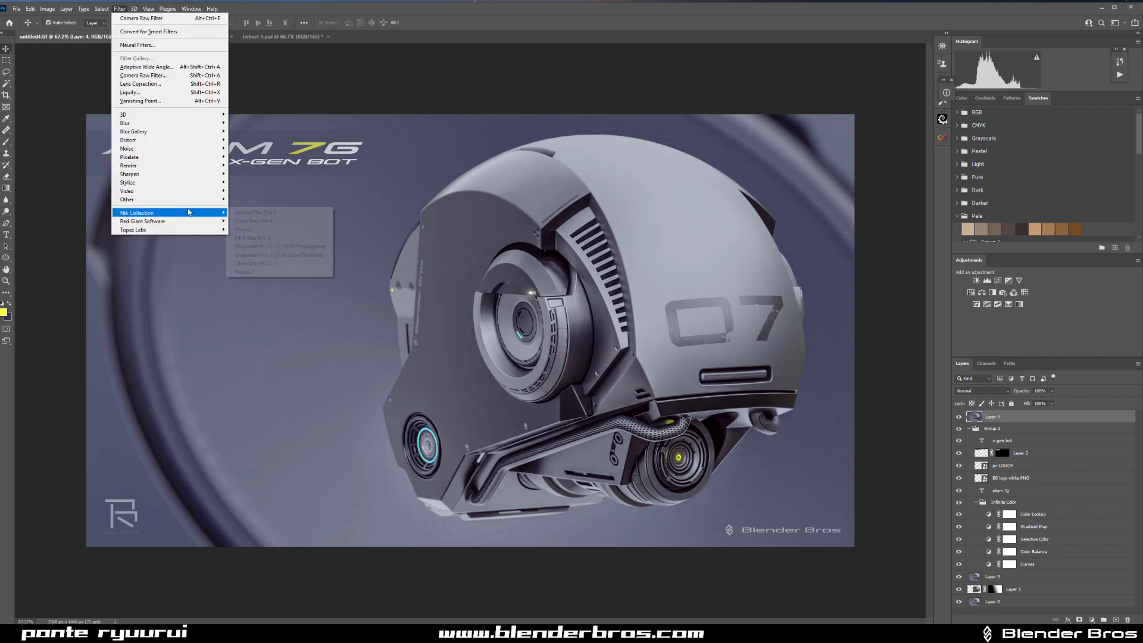
pyautogui.click(536, 334)
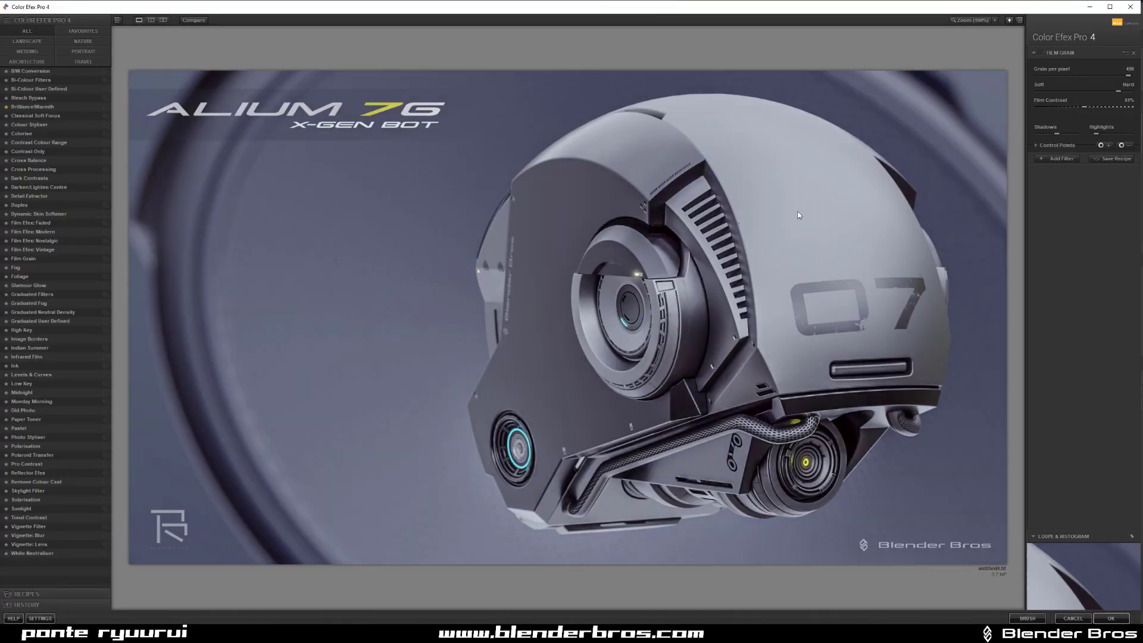
pyautogui.moveTo(37, 481)
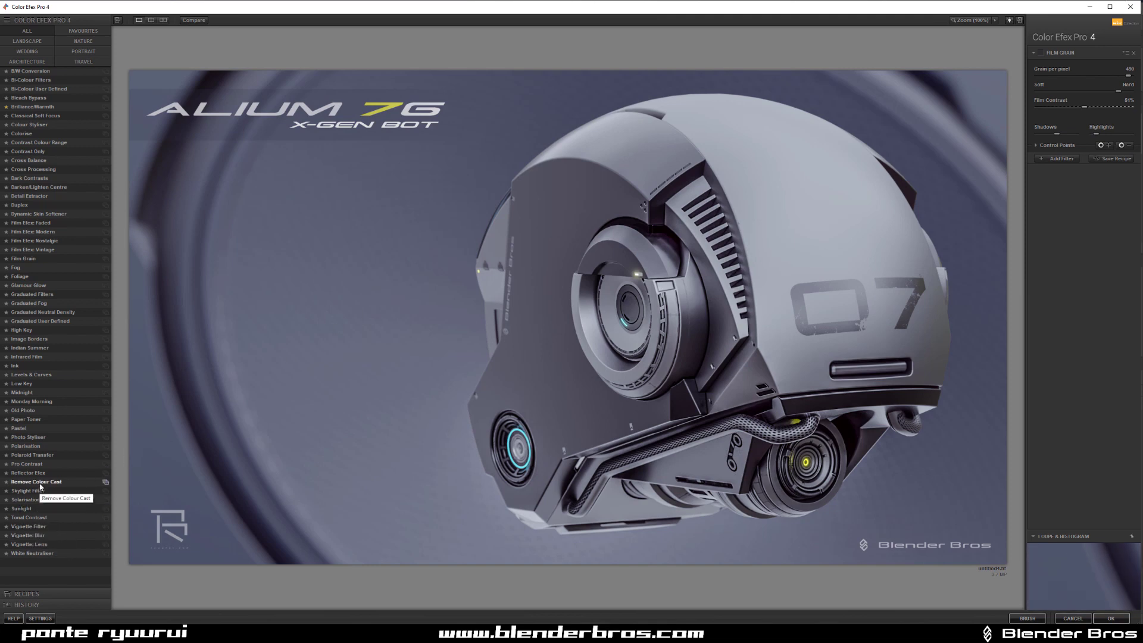
# Apply Pro Contrast with raised Dynamic Contrast to the merged composite
pyautogui.click(28, 463)
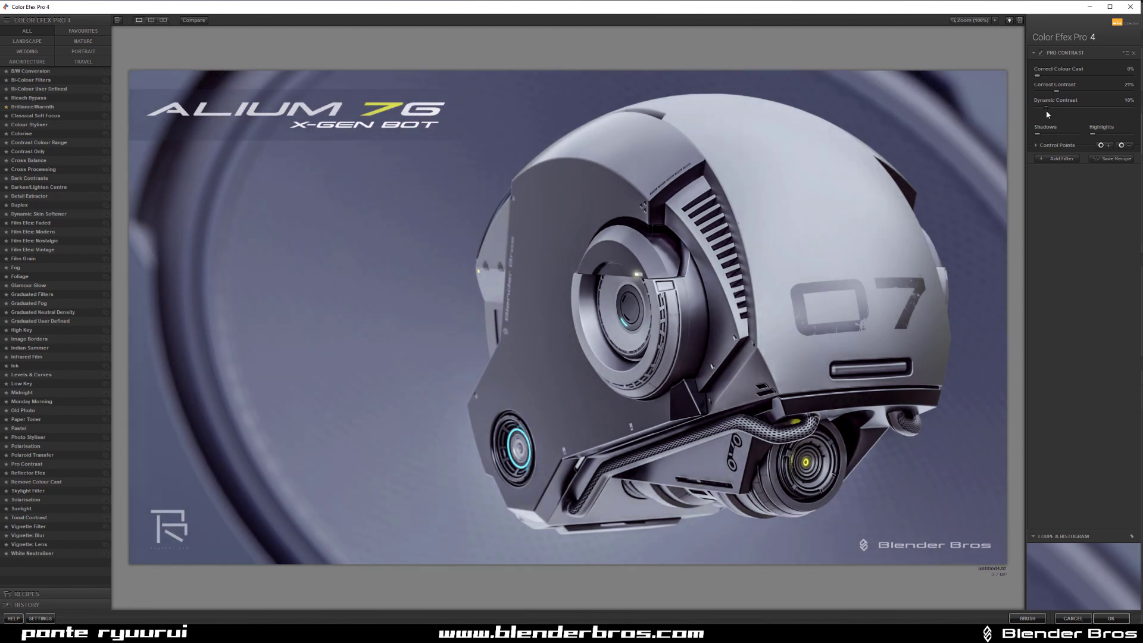
pyautogui.moveTo(1057, 135); pyautogui.dragTo(1075, 135)
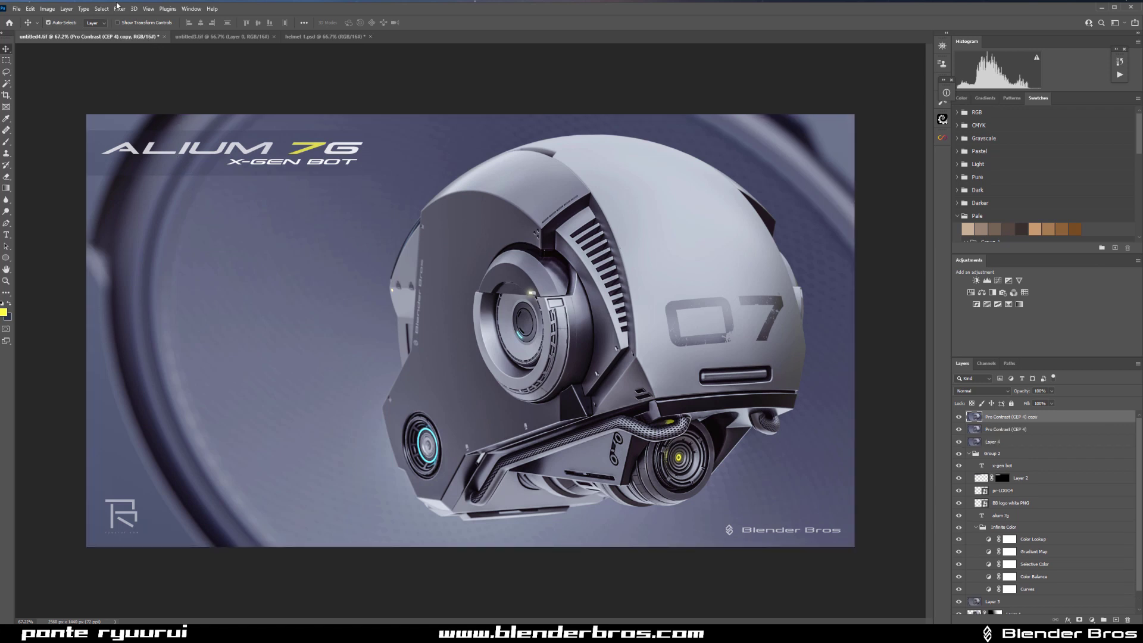
pyautogui.click(118, 8)
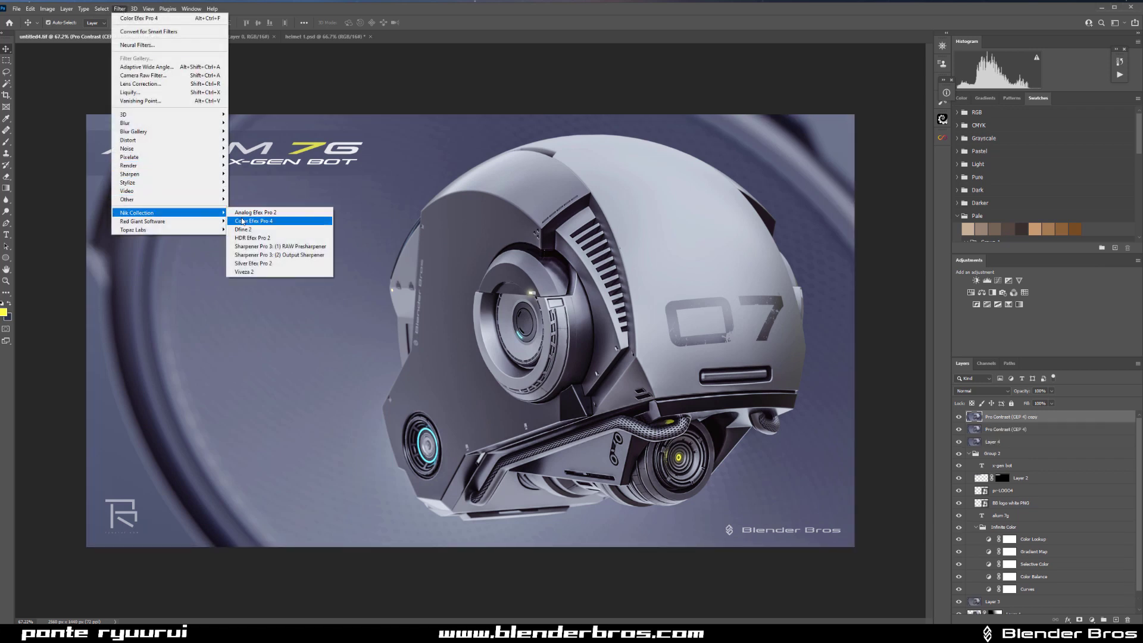
# Apply Color Efex Pro 4 Film Grain with tuned grain coarseness and strength
pyautogui.click(252, 220)
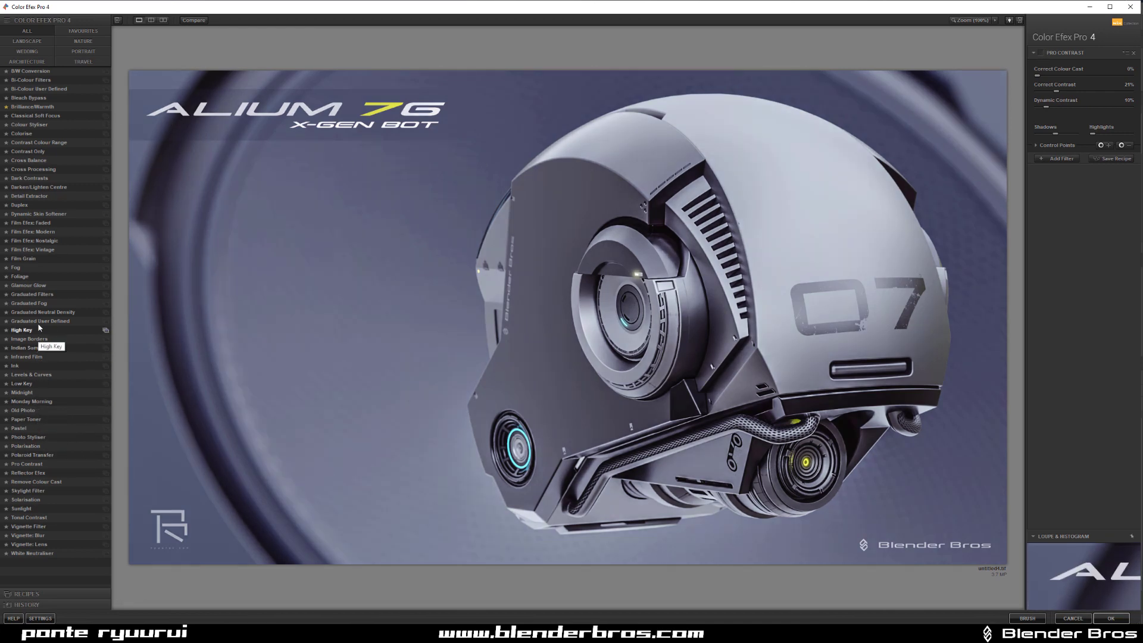
pyautogui.moveTo(24, 259)
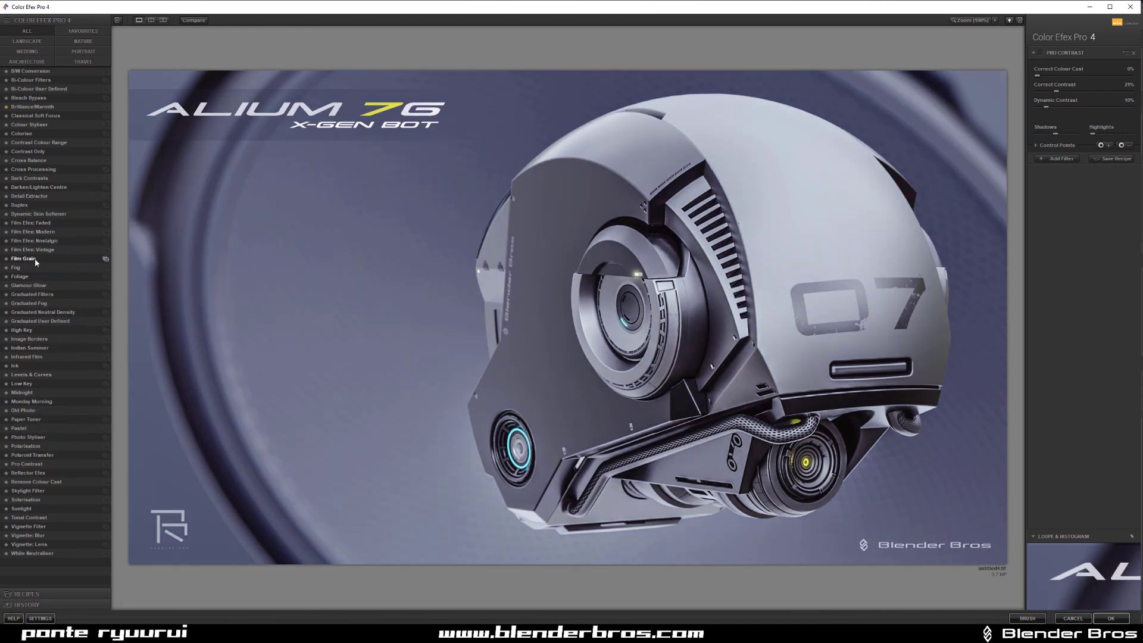
pyautogui.click(23, 259)
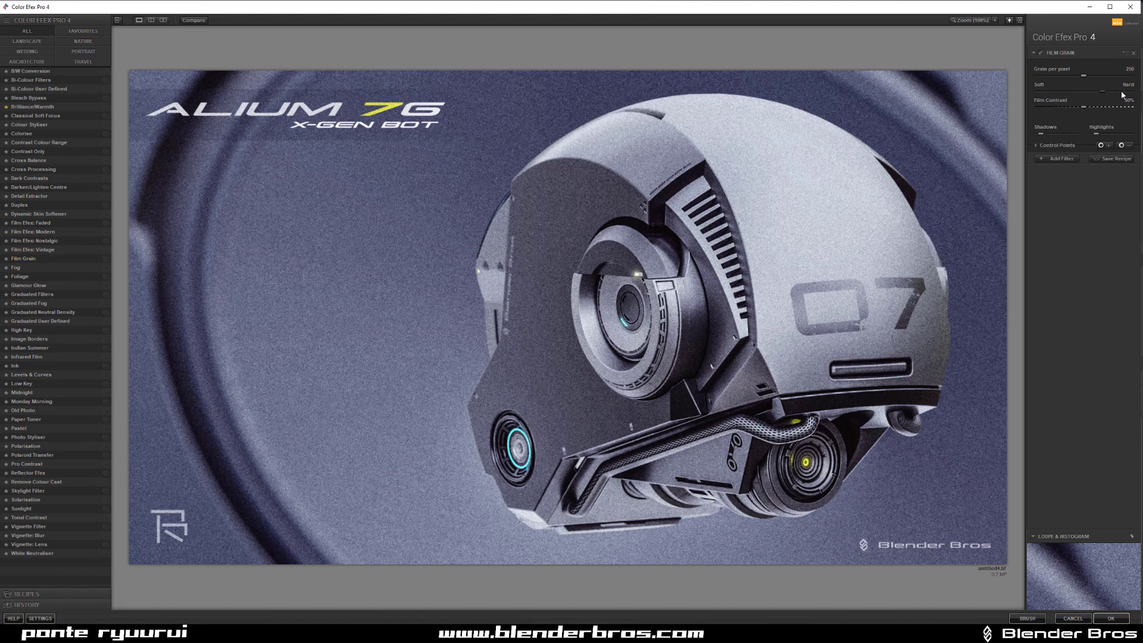
pyautogui.moveTo(1100, 77); pyautogui.dragTo(1125, 76)
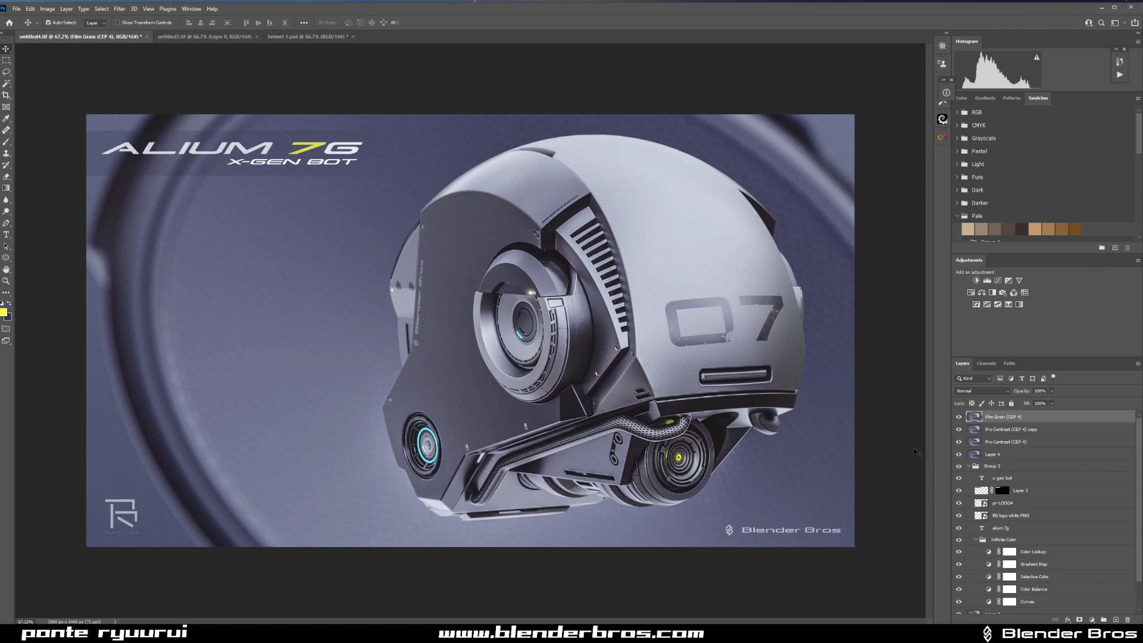
pyautogui.moveTo(869, 415)
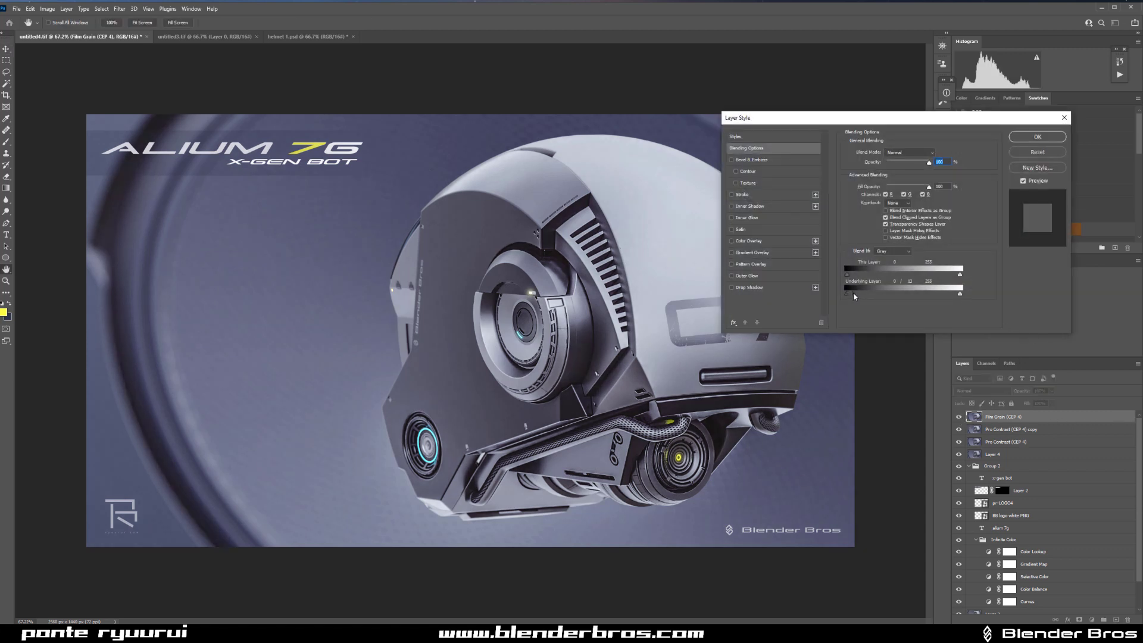
# Set the Film Grain layer's Blend If underlying black slider so the darkest tones shape the grain
pyautogui.moveTo(848, 294); pyautogui.dragTo(876, 294)
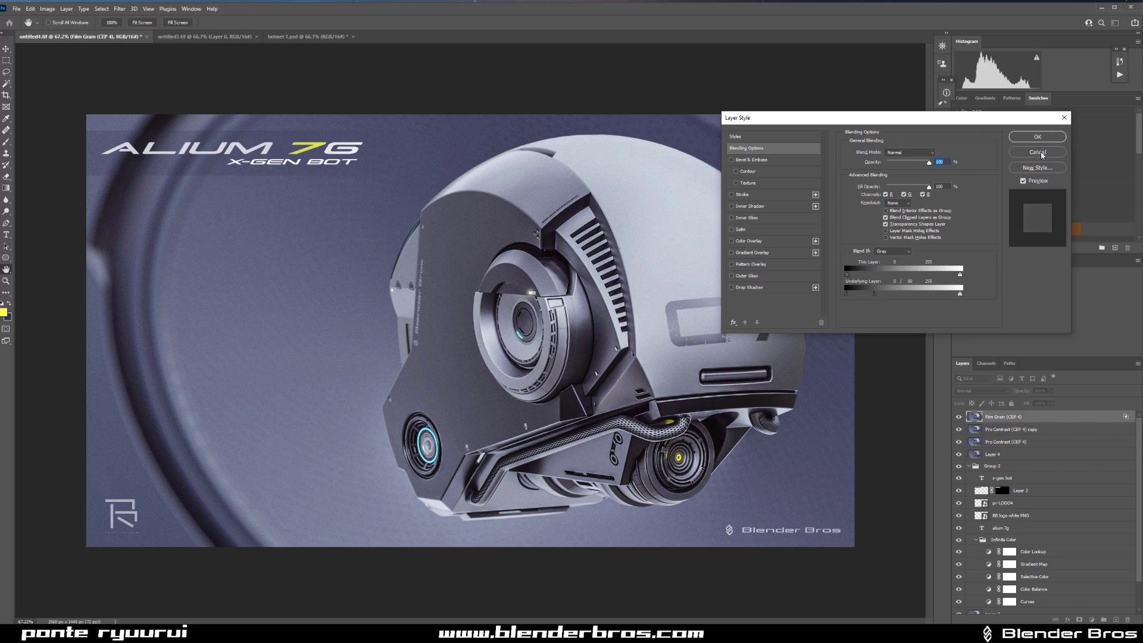
pyautogui.click(1036, 151)
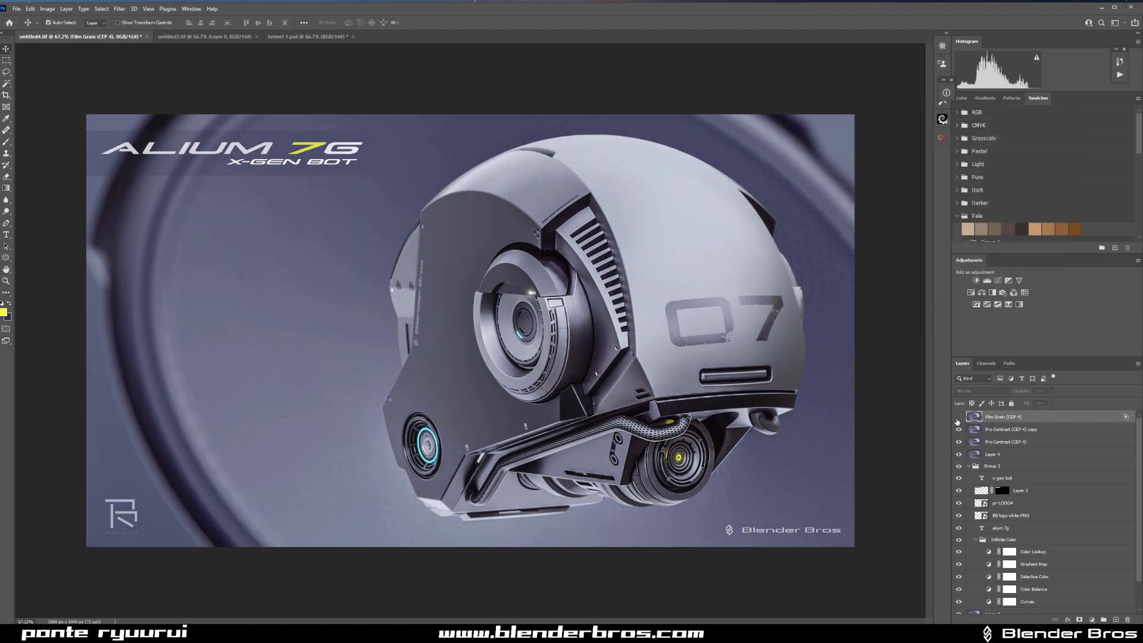
# Switch to the helmet 1.psd document showing the other finished helmet composite
pyautogui.click(960, 417)
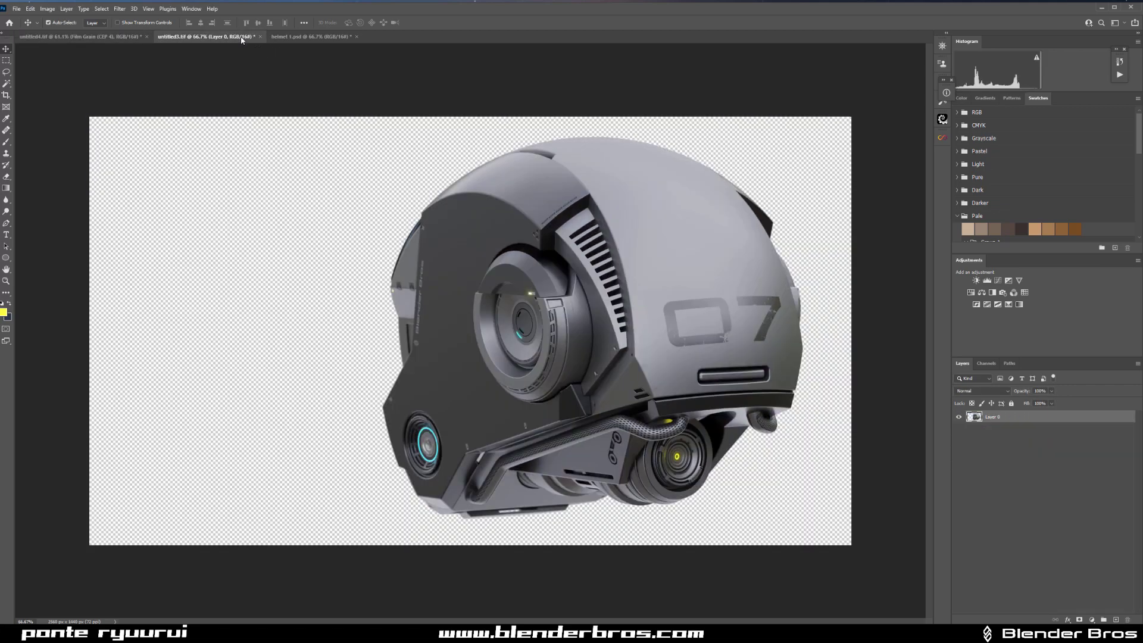
pyautogui.click(313, 37)
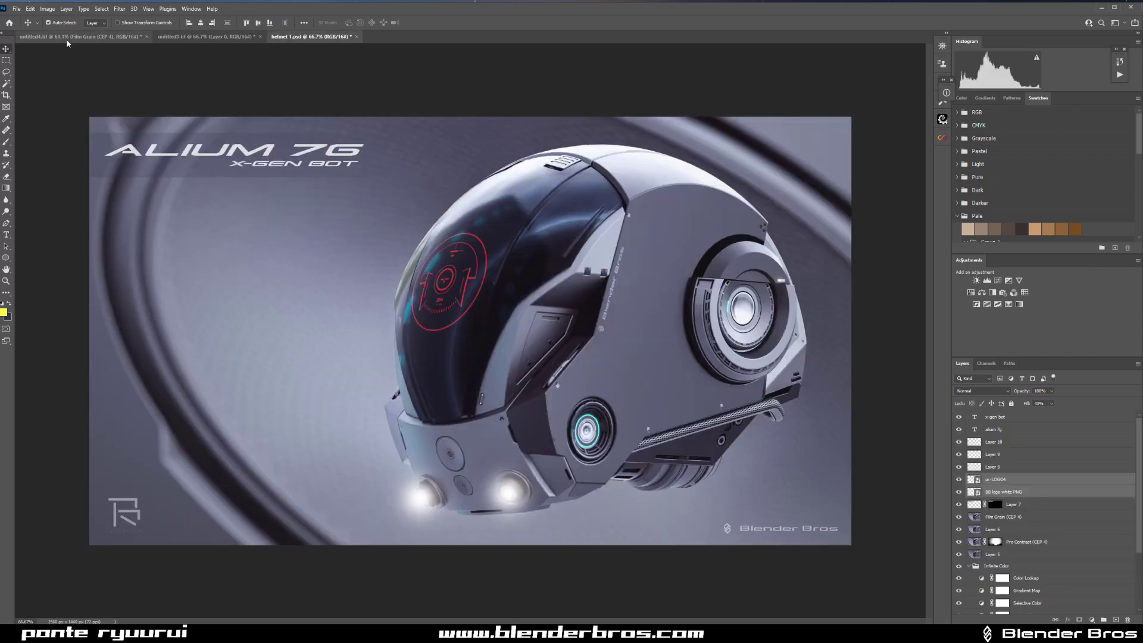